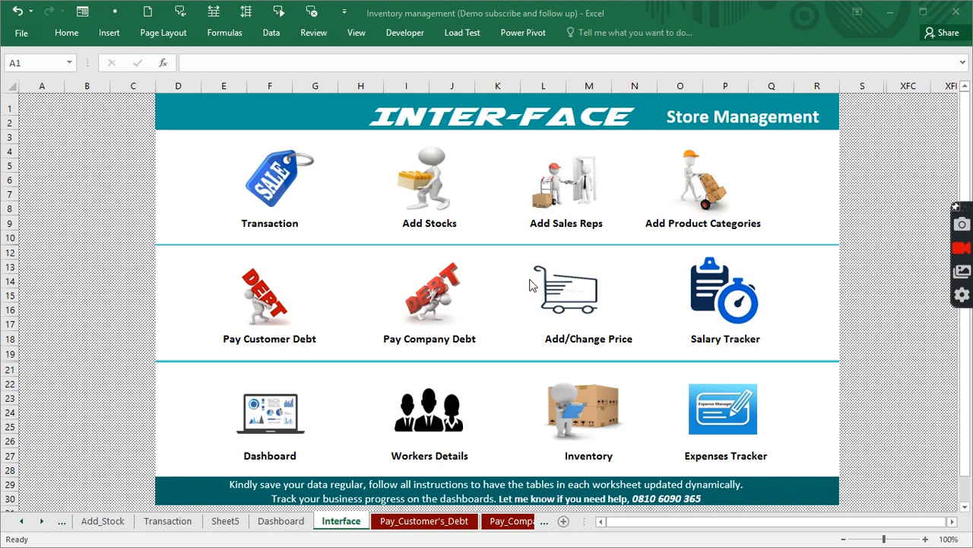
mouse_move(272, 294)
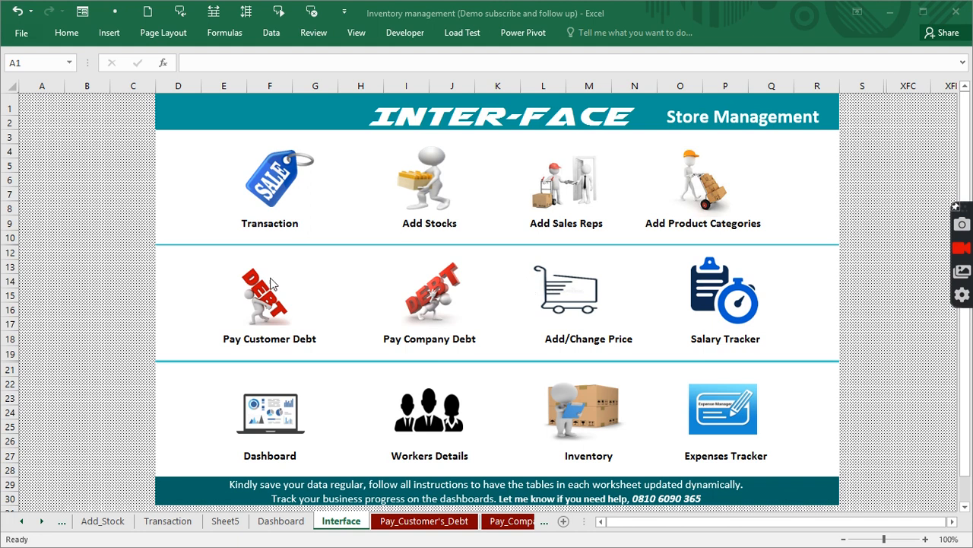
mouse_move(261, 364)
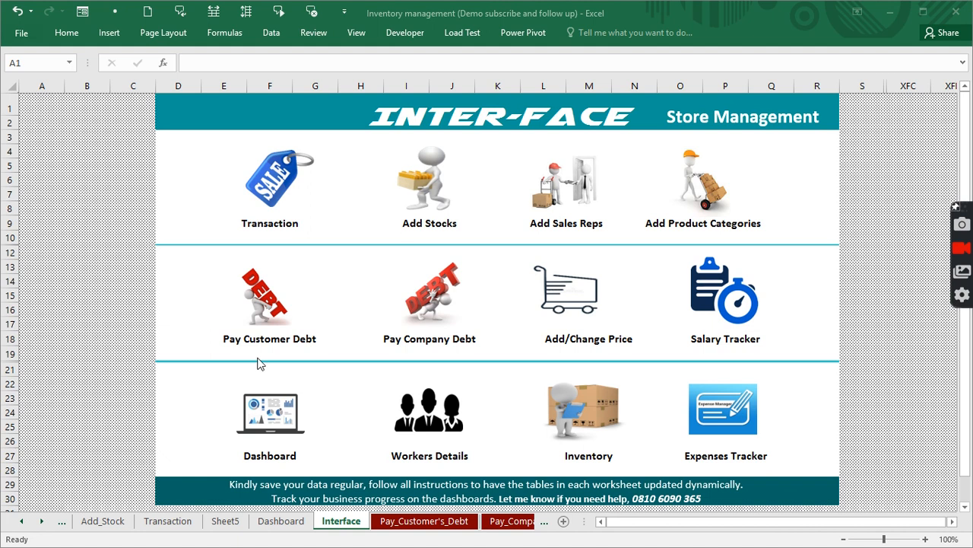
mouse_move(270, 361)
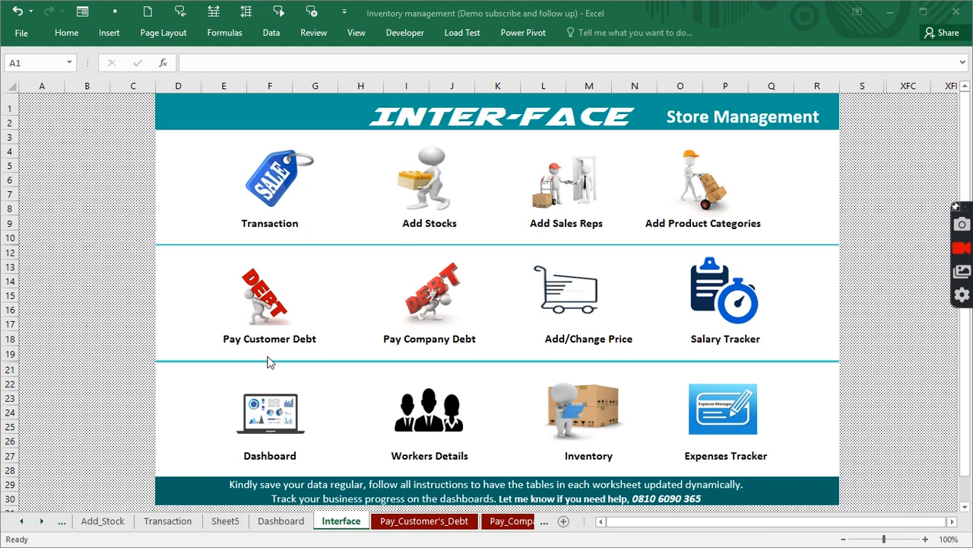
mouse_move(273, 360)
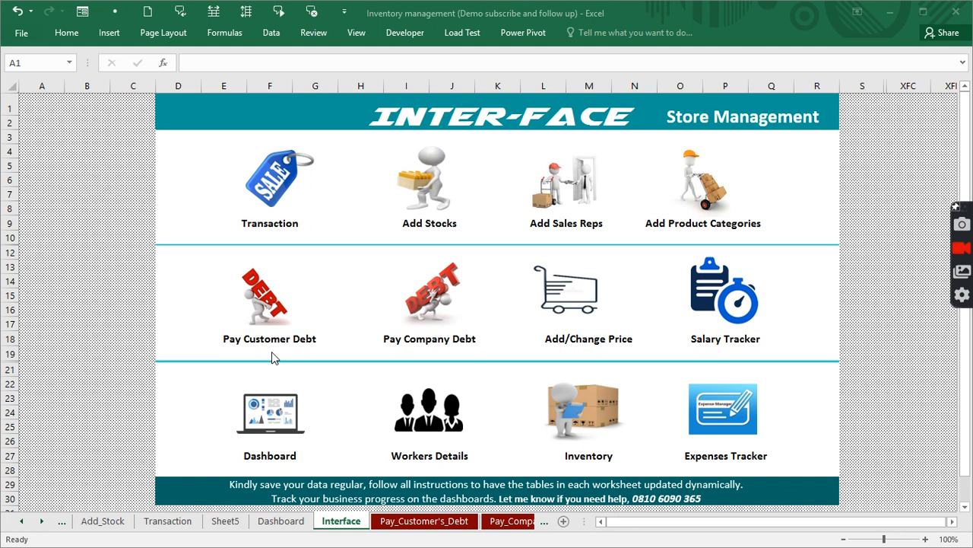
mouse_move(295, 322)
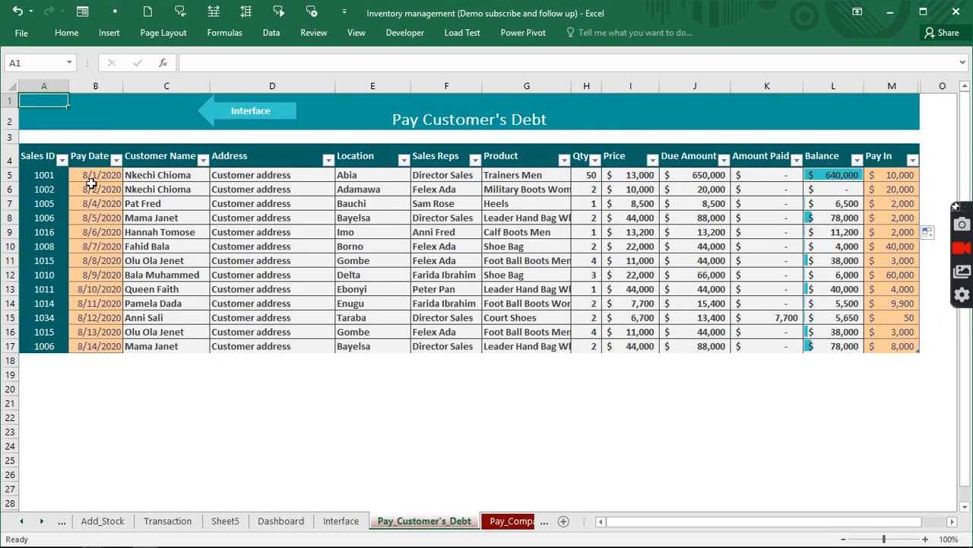
mouse_move(92, 181)
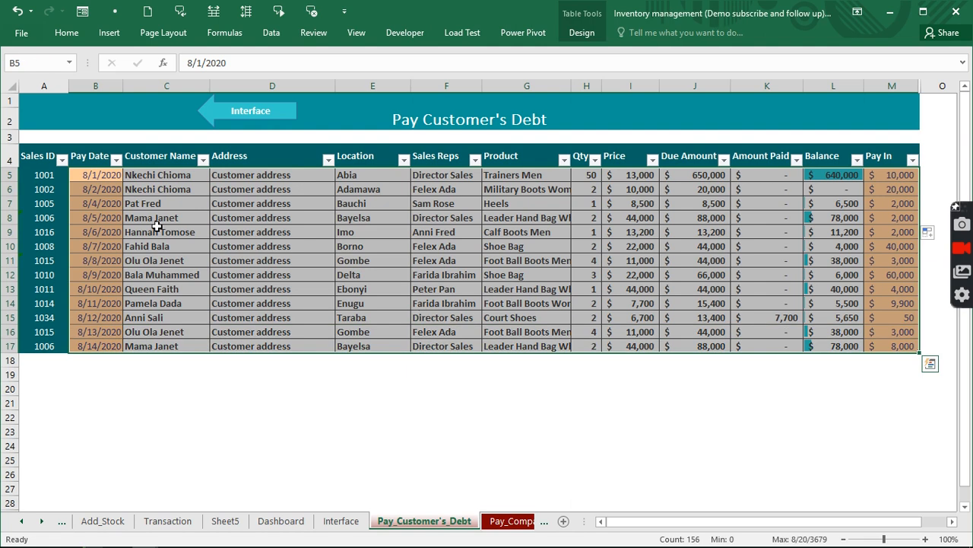
mouse_move(103, 203)
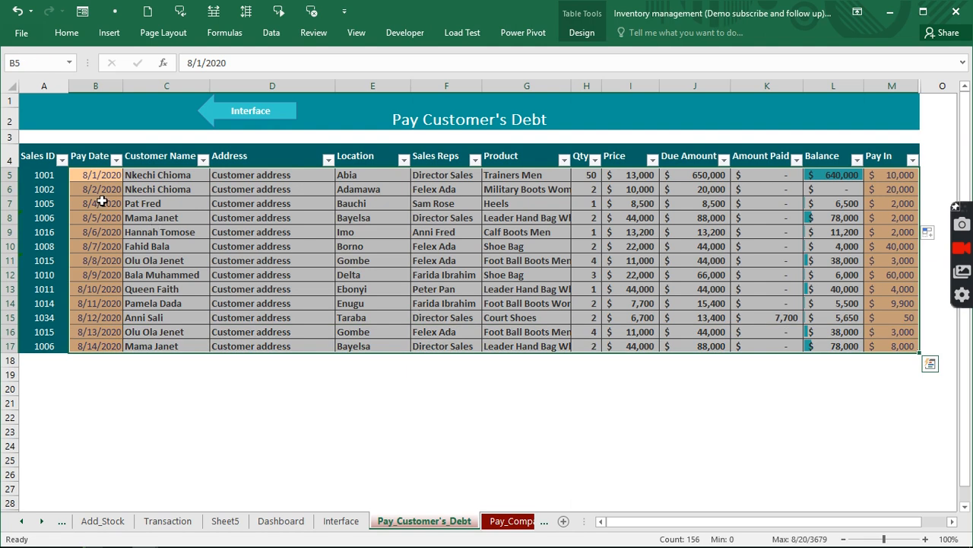
mouse_move(237, 120)
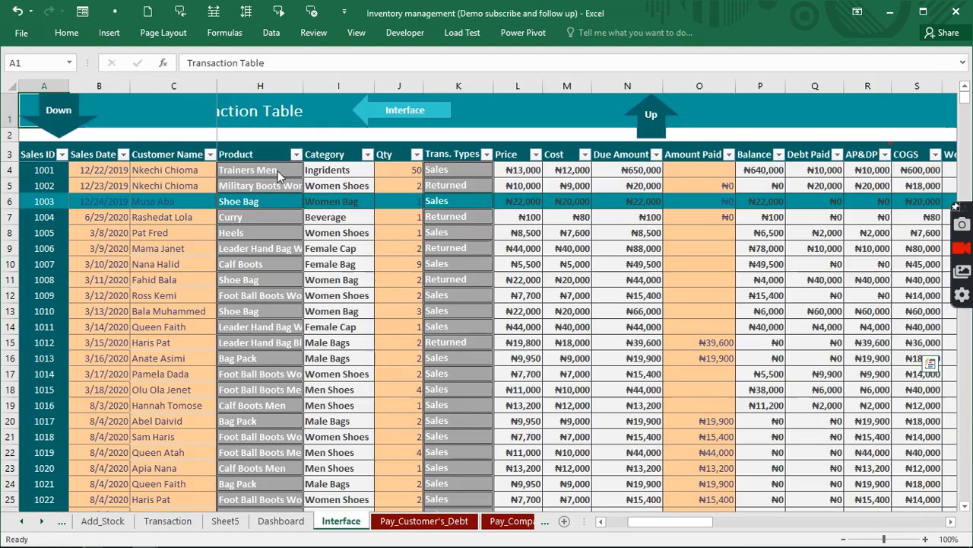
Review transaction 1003's product, Due Amount, Amount Paid and Balance formulas, then return to Interface
click(167, 520)
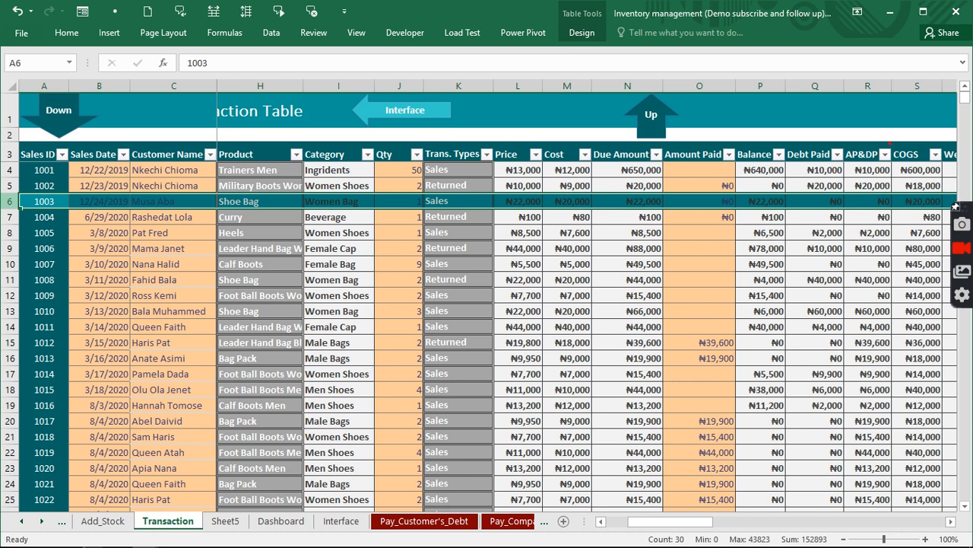
mouse_move(489, 203)
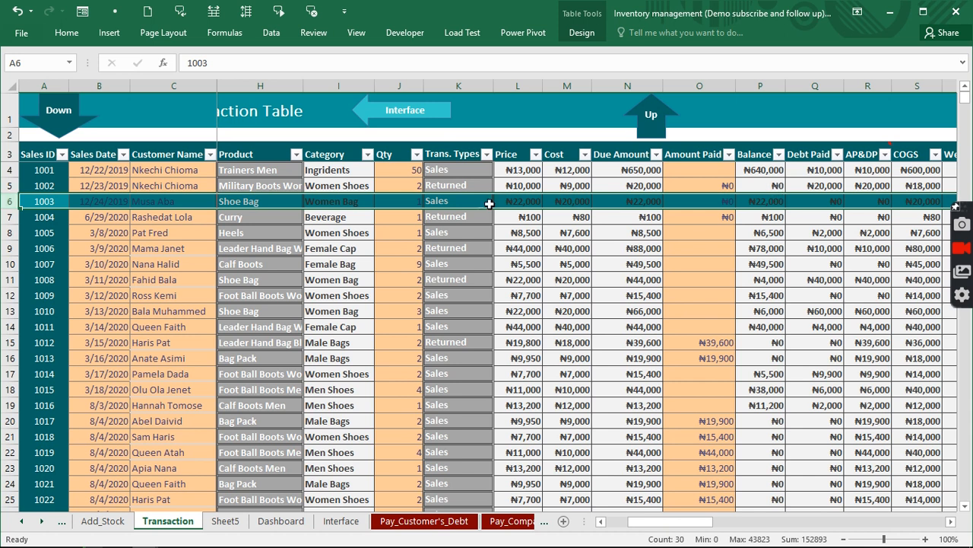
click(260, 201)
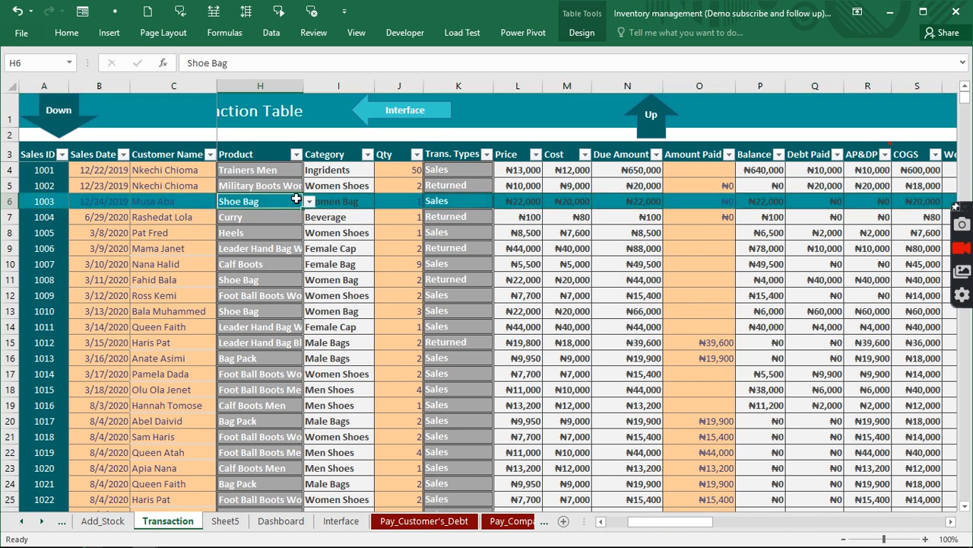
click(627, 201)
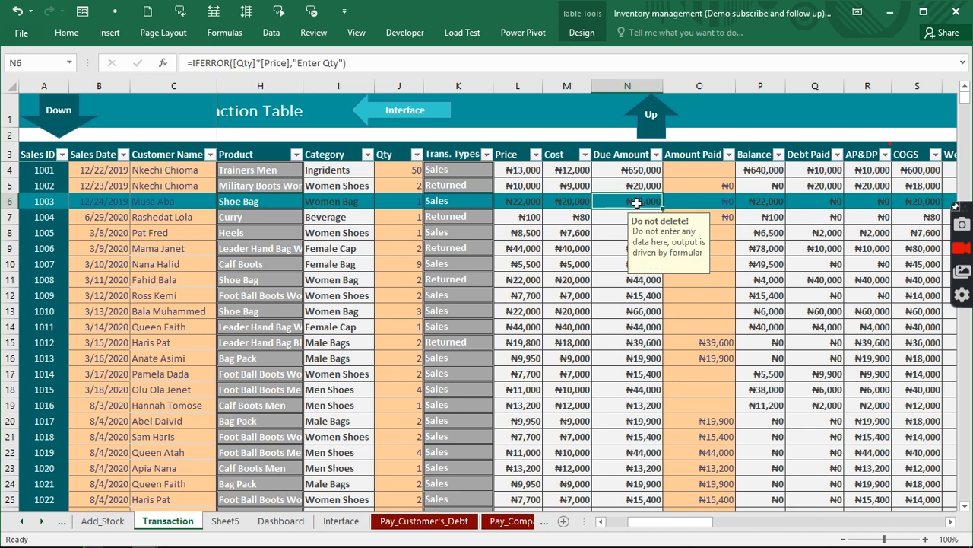
click(699, 201)
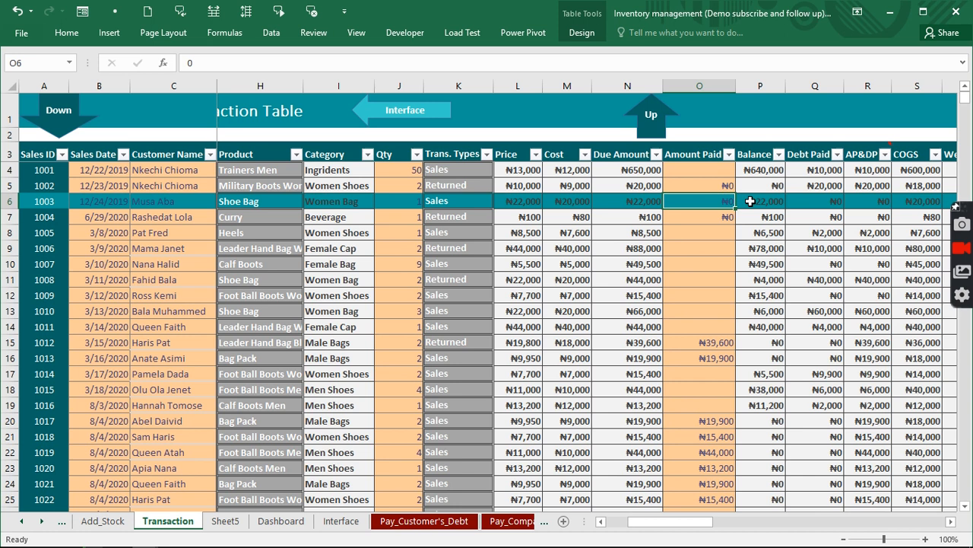
click(761, 201)
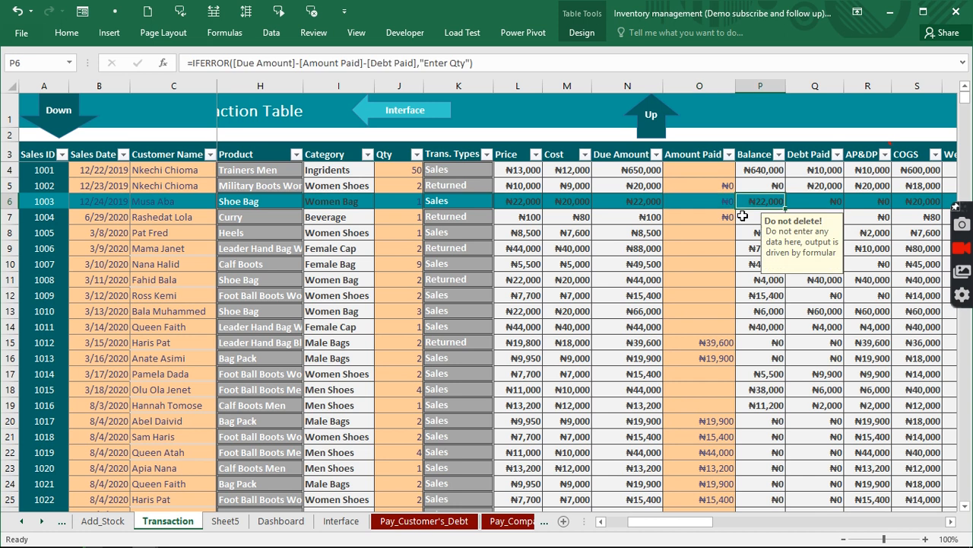
mouse_move(747, 256)
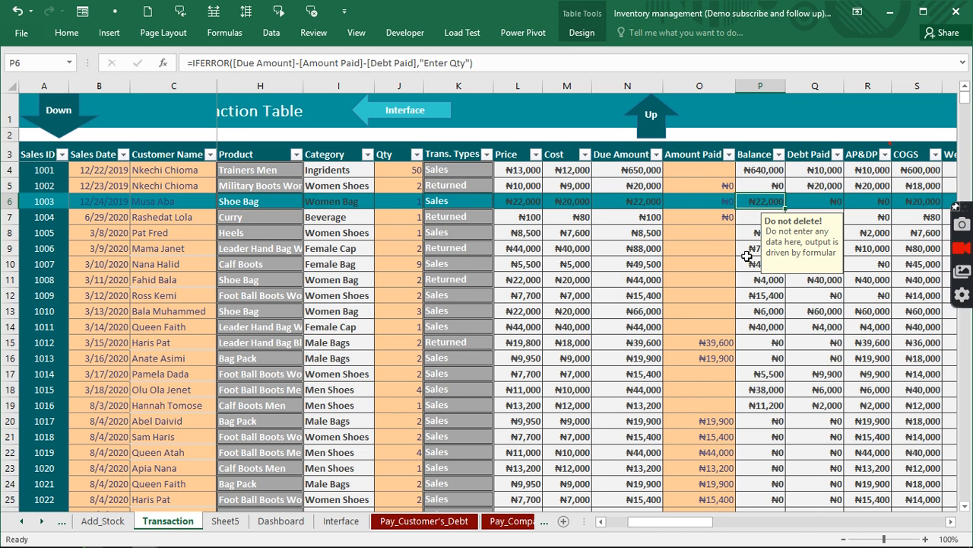
click(814, 201)
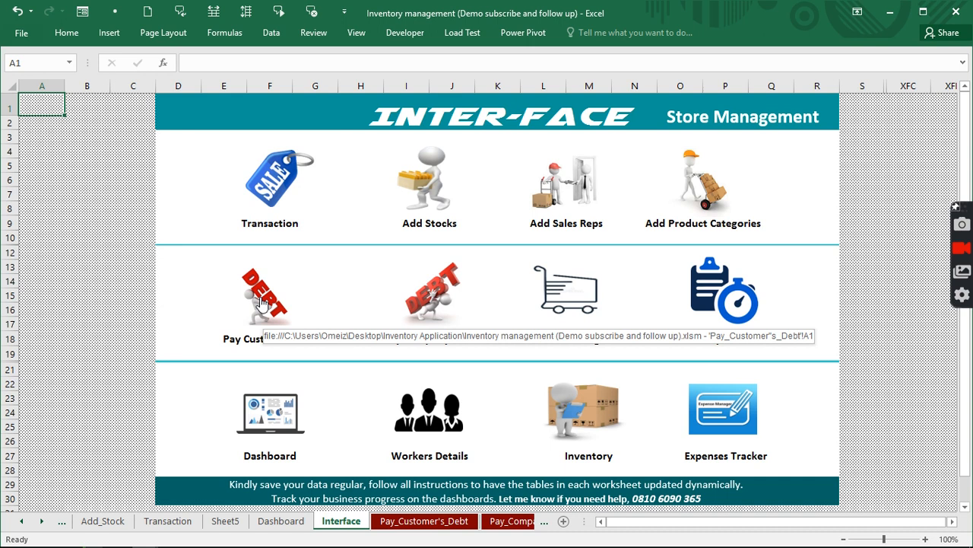
Add a Pay Customer's Debt row for sale 1003 dated 1/1 with Pay In 20,000
click(264, 288)
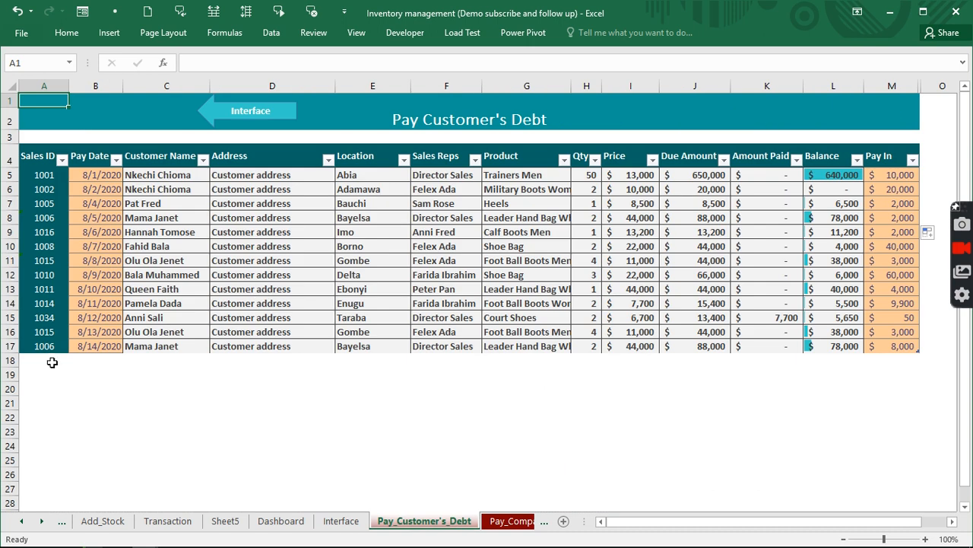
text(1003)
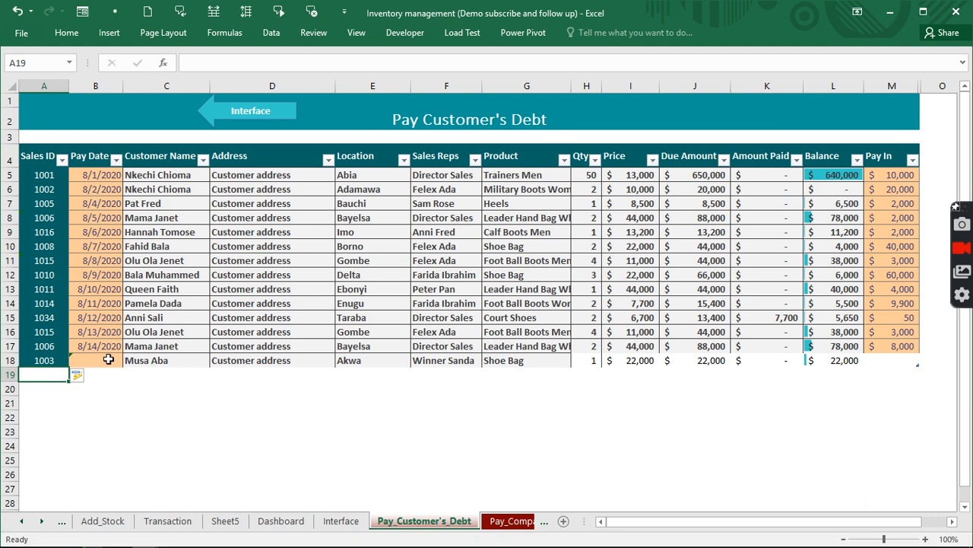
text(1/1/2020)
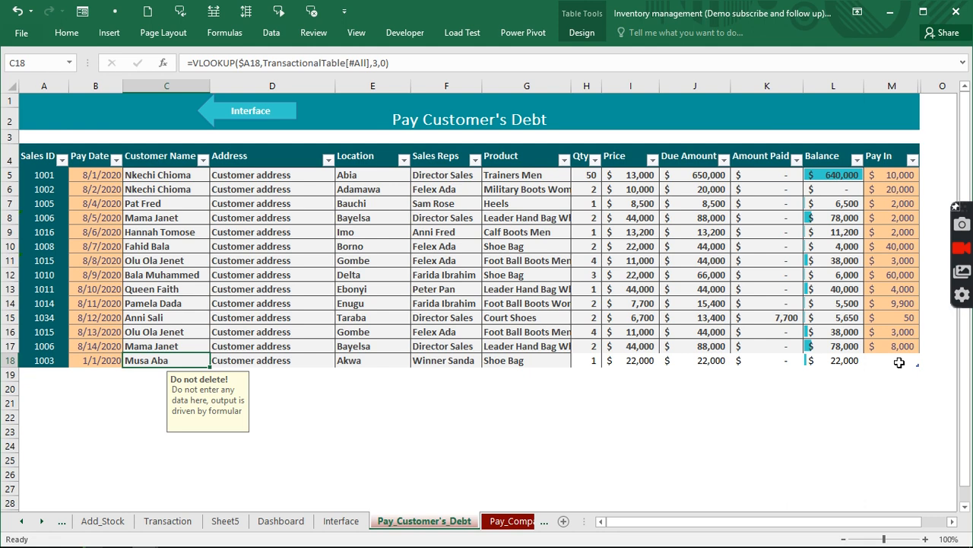
click(892, 360)
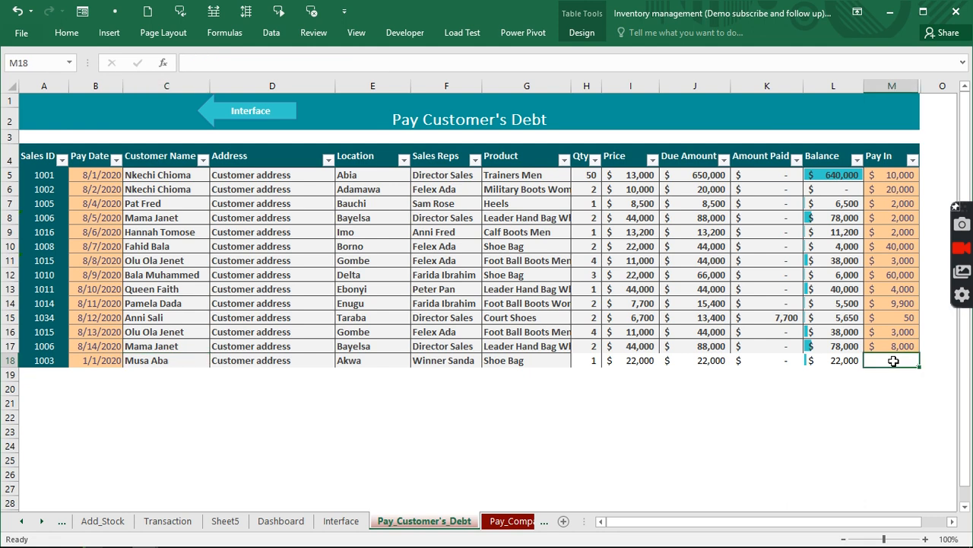
text(20000)
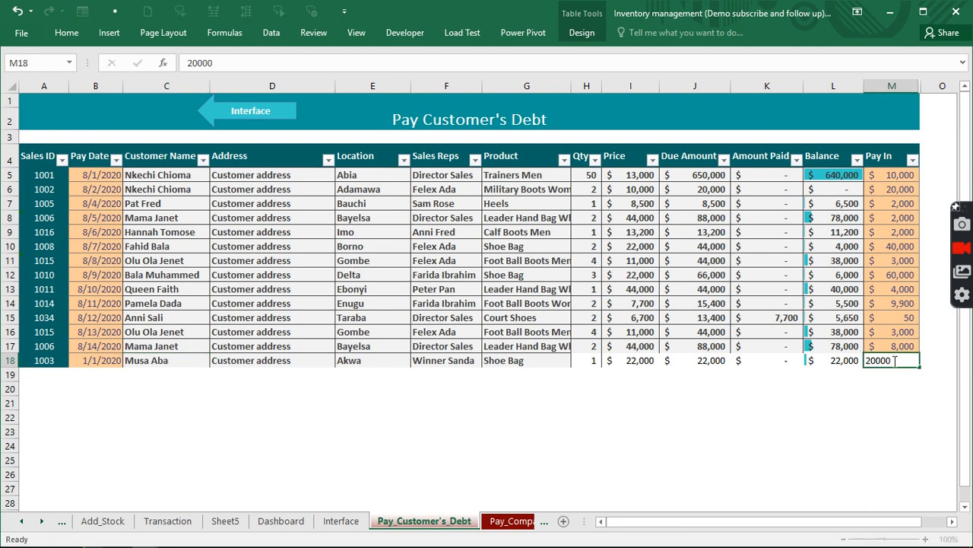
key(enter)
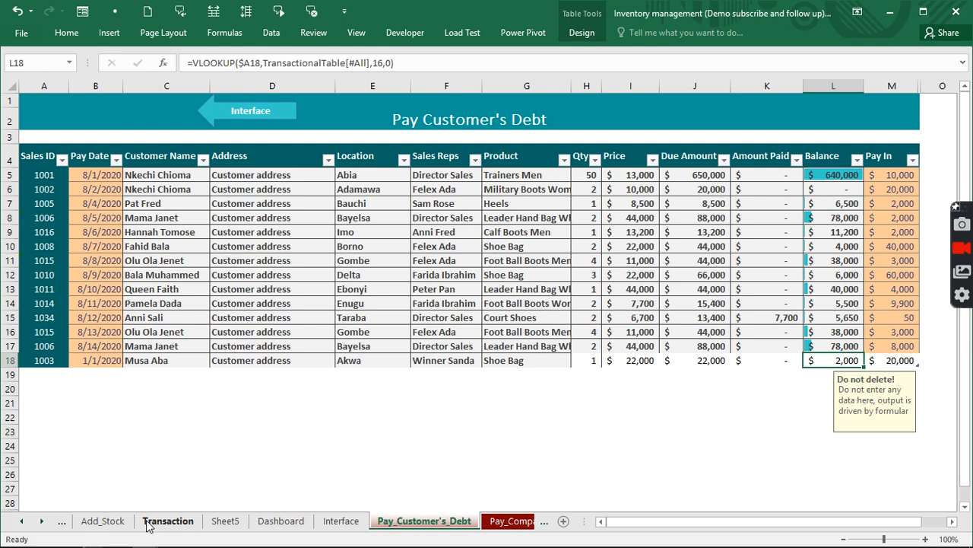
Check Debt Paid, then record a 2,000 payment for sale 1003 dated 2/2/2020
click(168, 520)
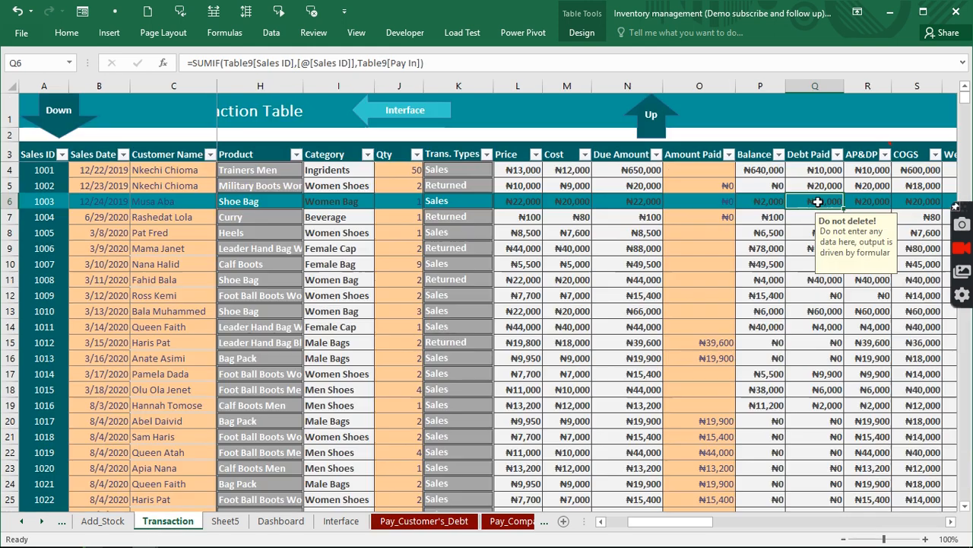
mouse_move(768, 202)
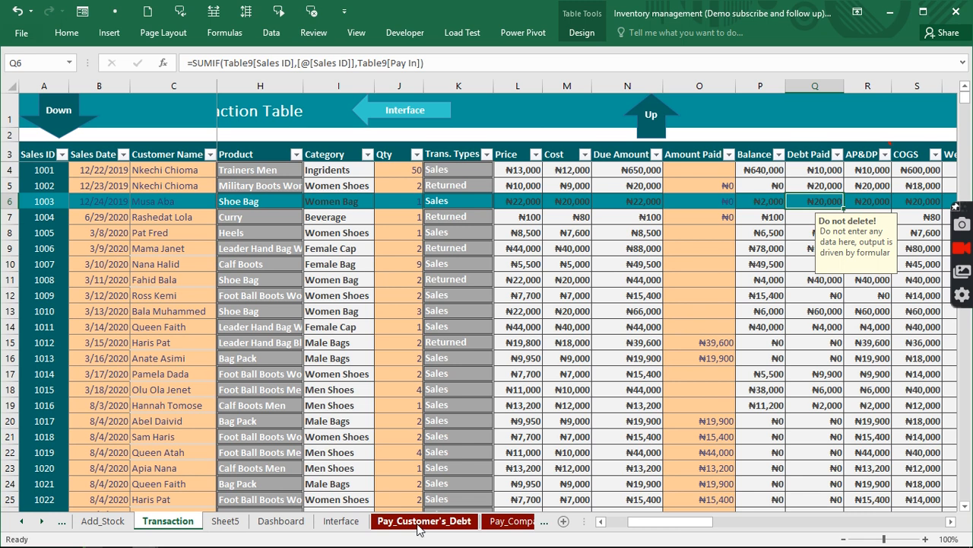
click(424, 520)
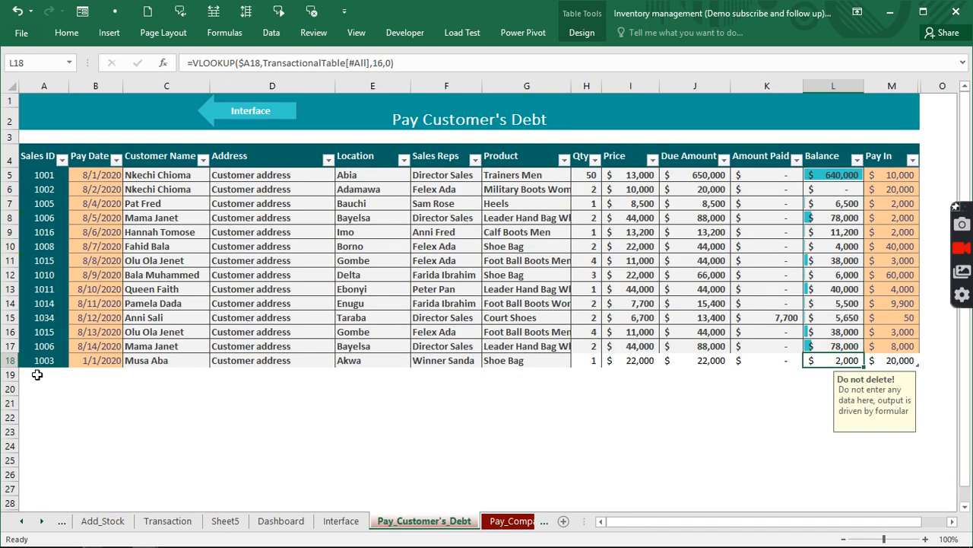
text(1003)
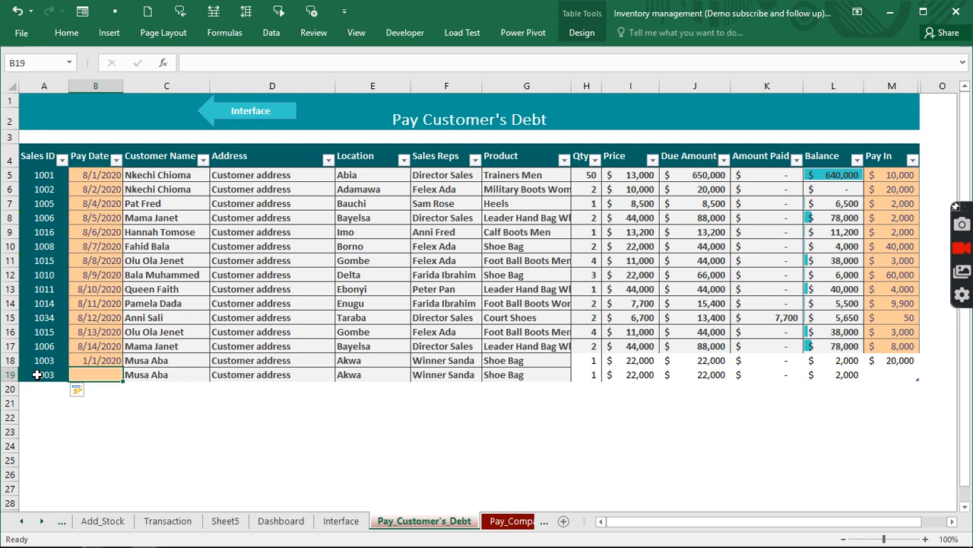
text(2/2/20)
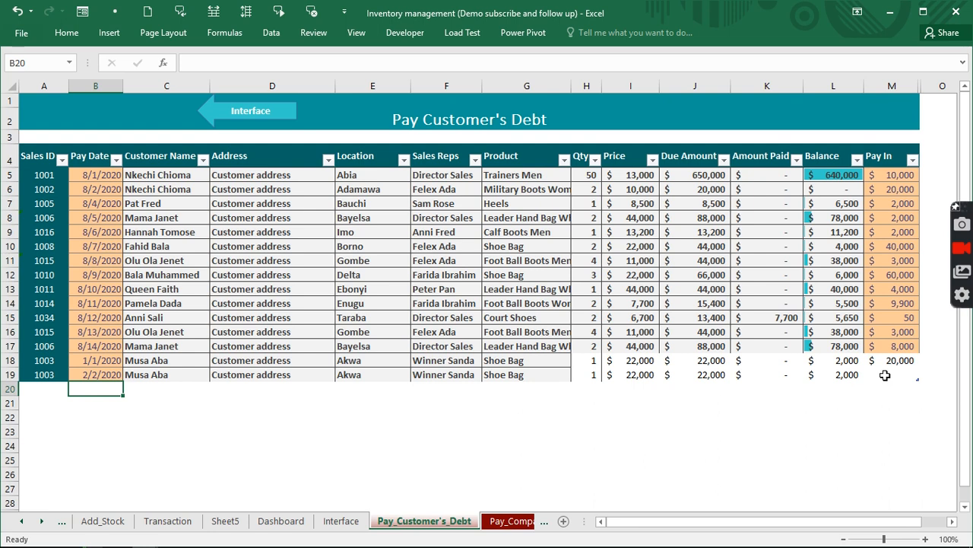
text(200)
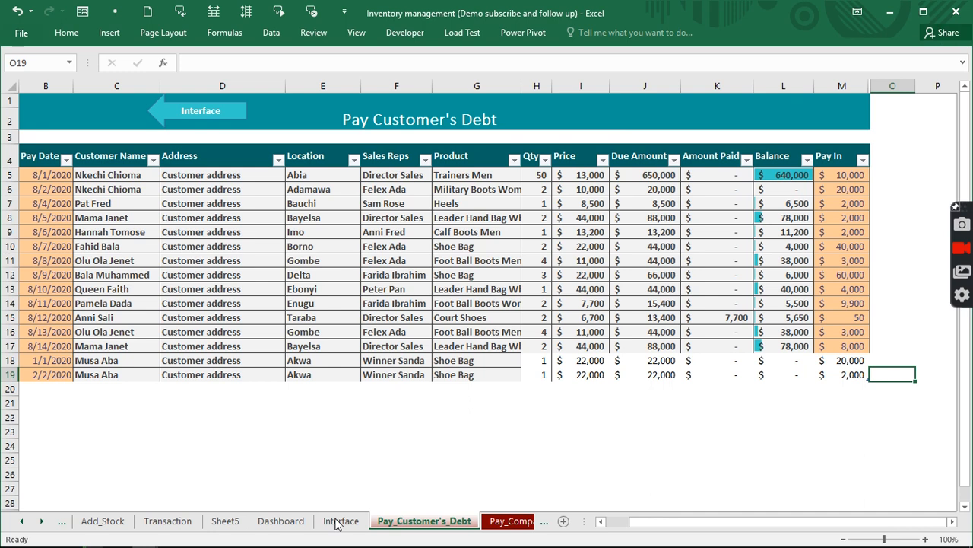
Confirm sale 1003's 22,000 Debt Paid and zero Balance, then switch to the other workbook
click(168, 521)
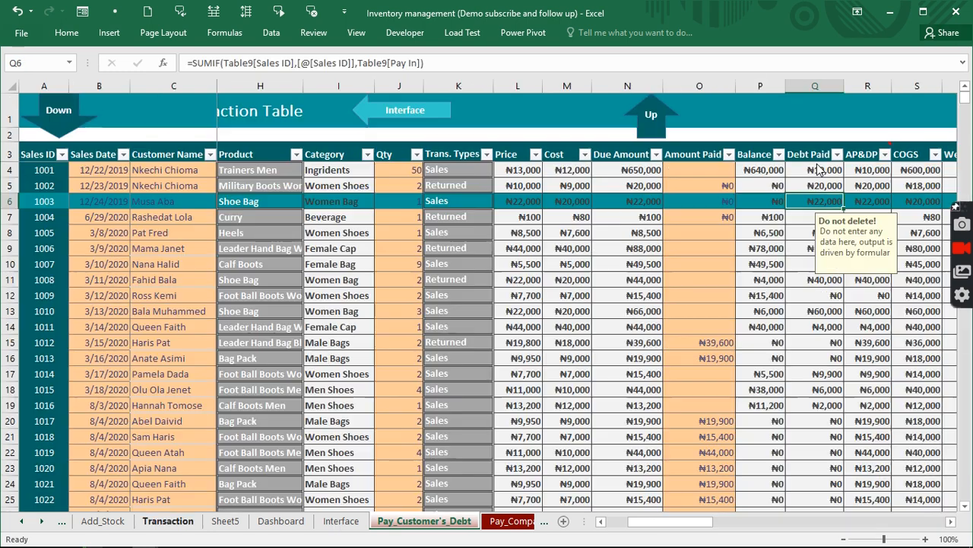
click(760, 201)
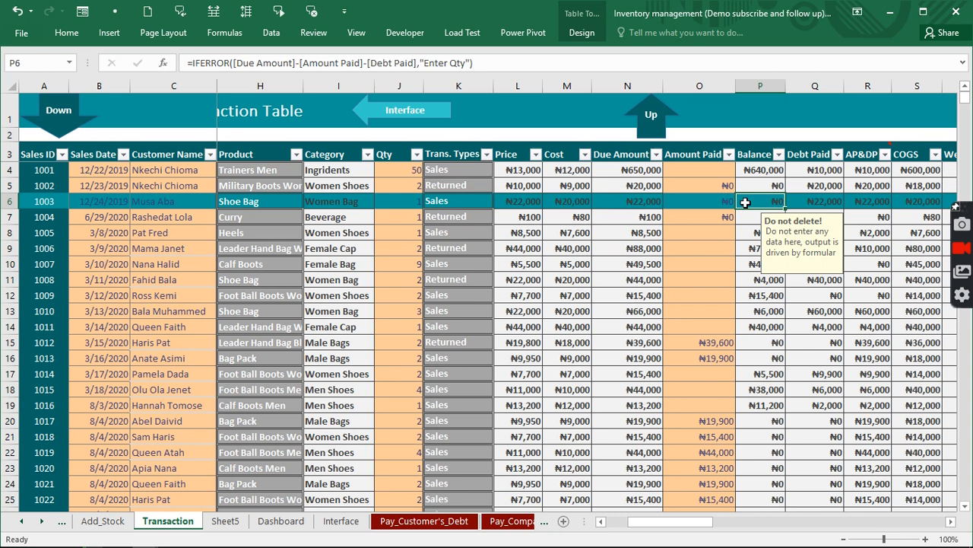
mouse_move(777, 200)
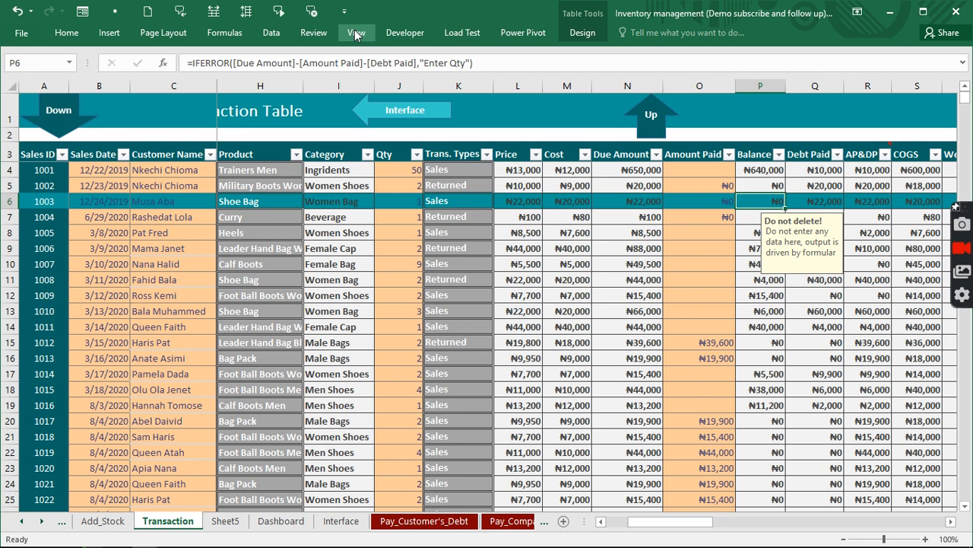
click(356, 32)
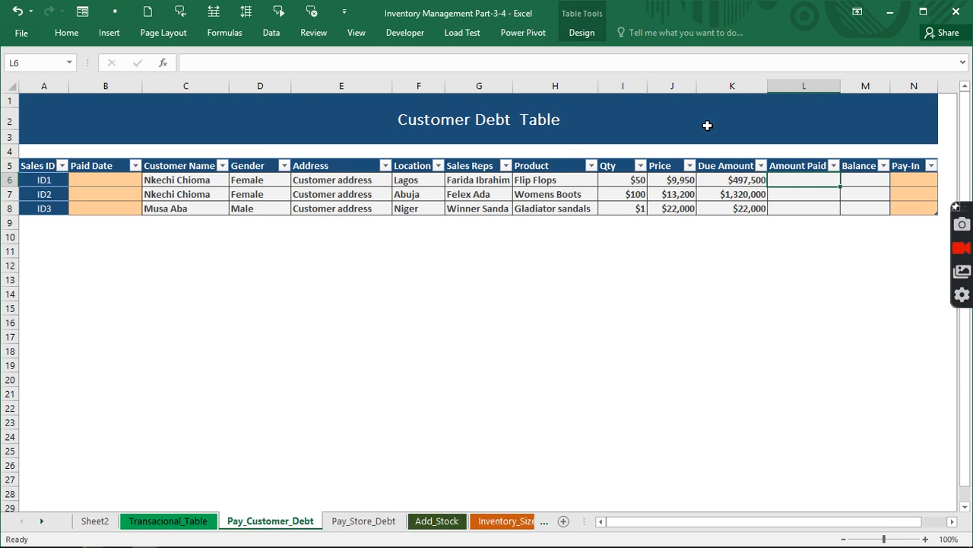
mouse_move(181, 194)
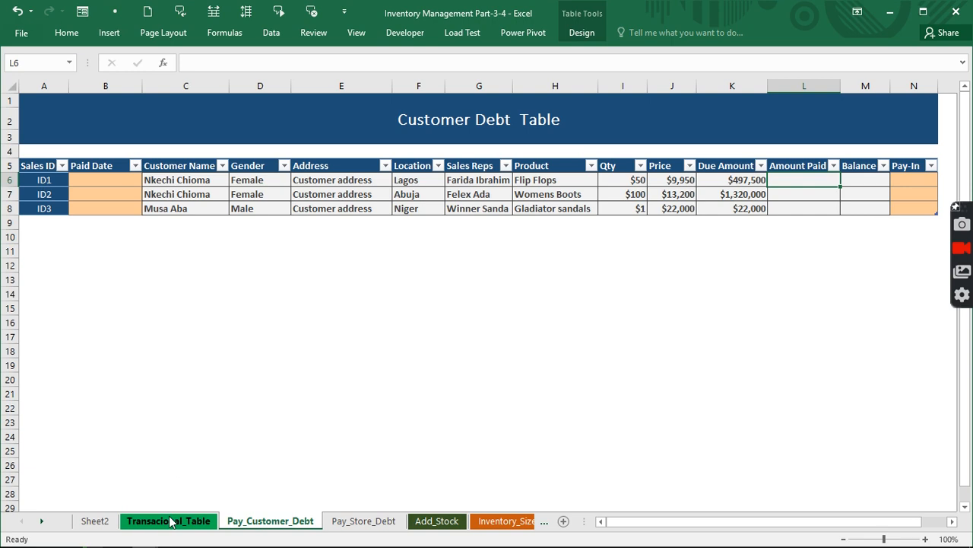
Look up the transaction table's name on Transacional_Table, then return to Pay_Customer_Debt
click(168, 521)
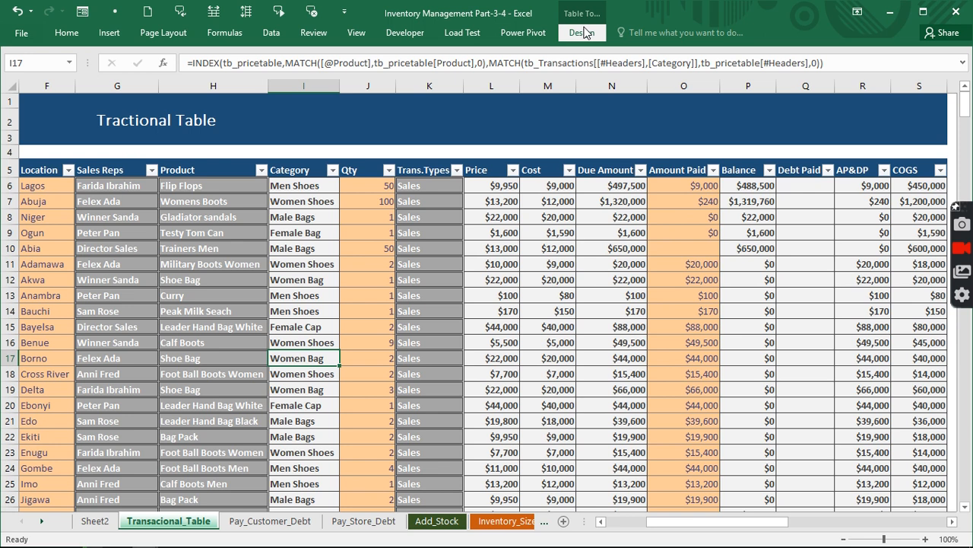
click(581, 33)
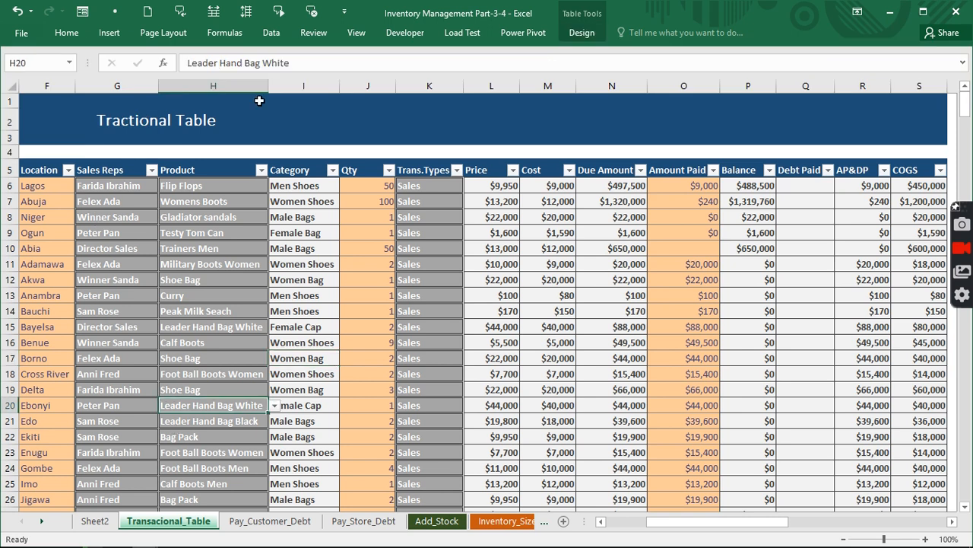
click(270, 520)
text(=)
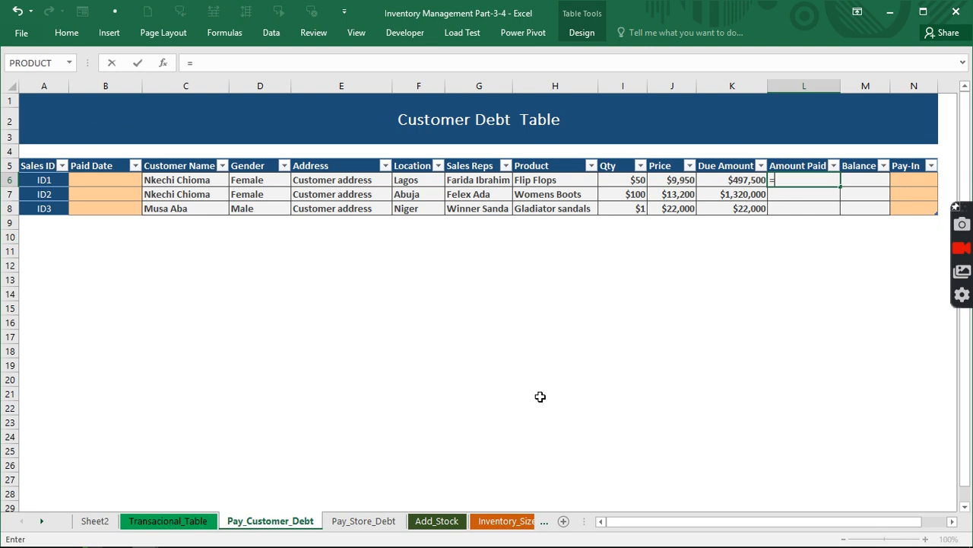
Begin an INDEX formula in L6 with tb_Transactions as the array
text(INDEX()
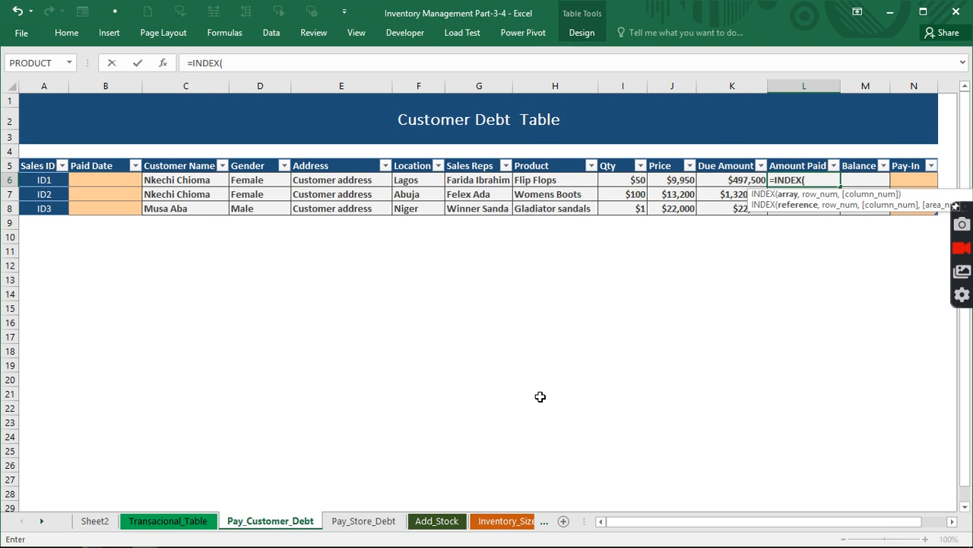
mouse_move(541, 386)
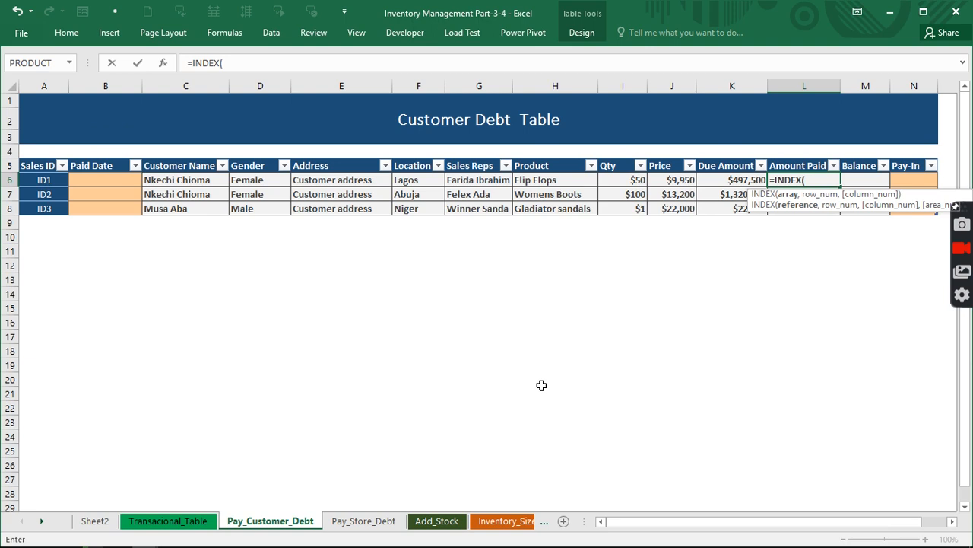
text(tb)
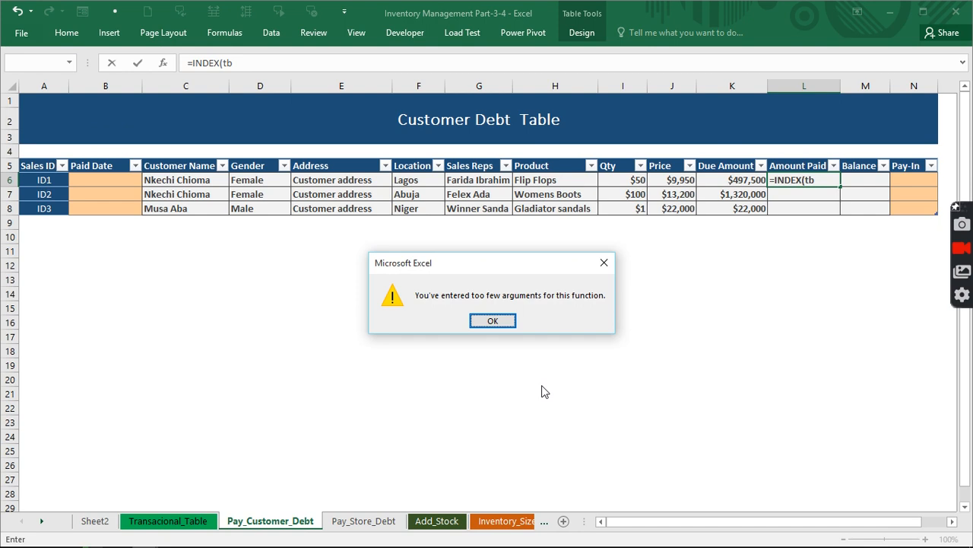
click(493, 320)
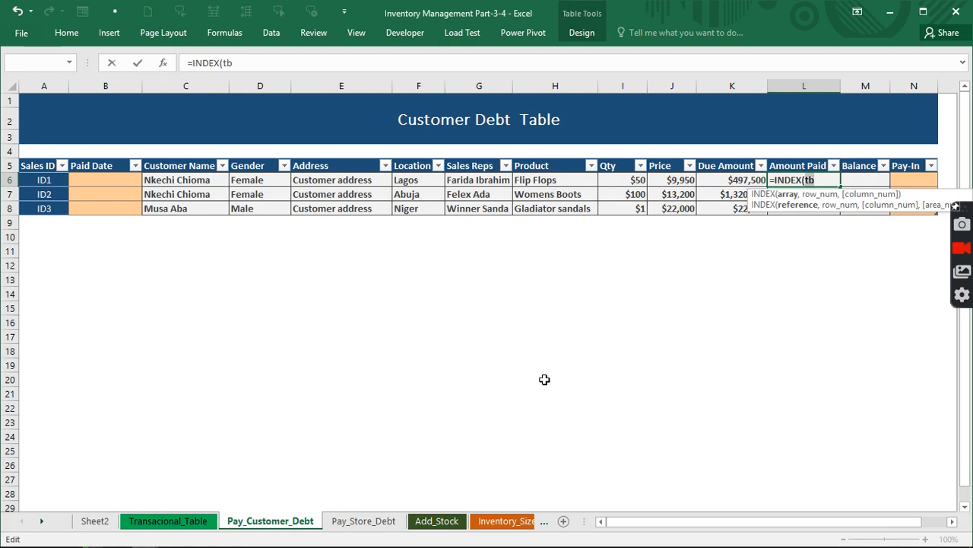
mouse_move(540, 295)
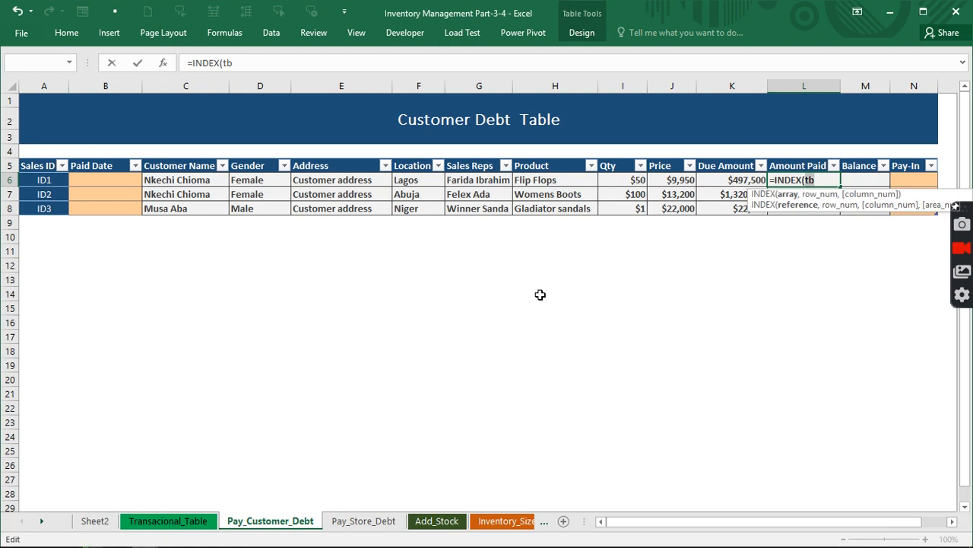
text(tb)
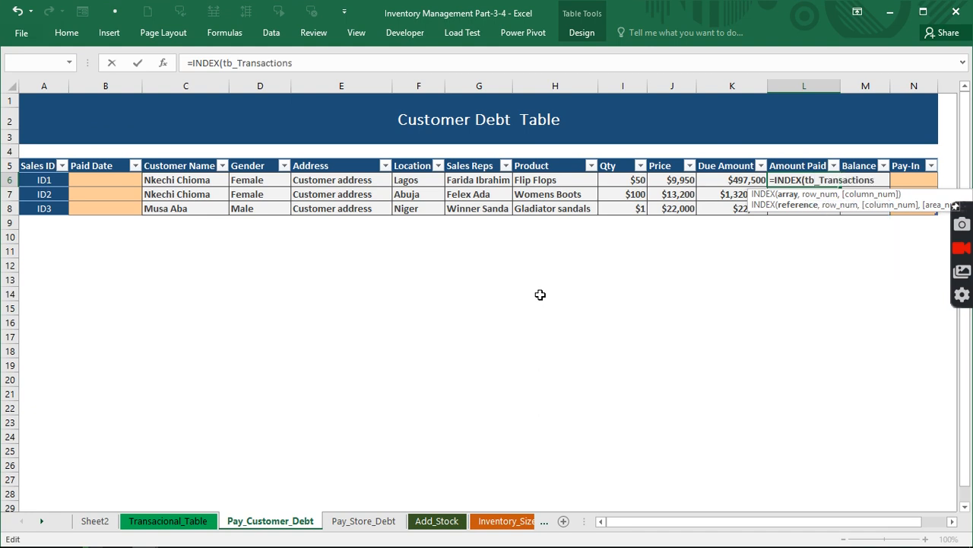
text(,)
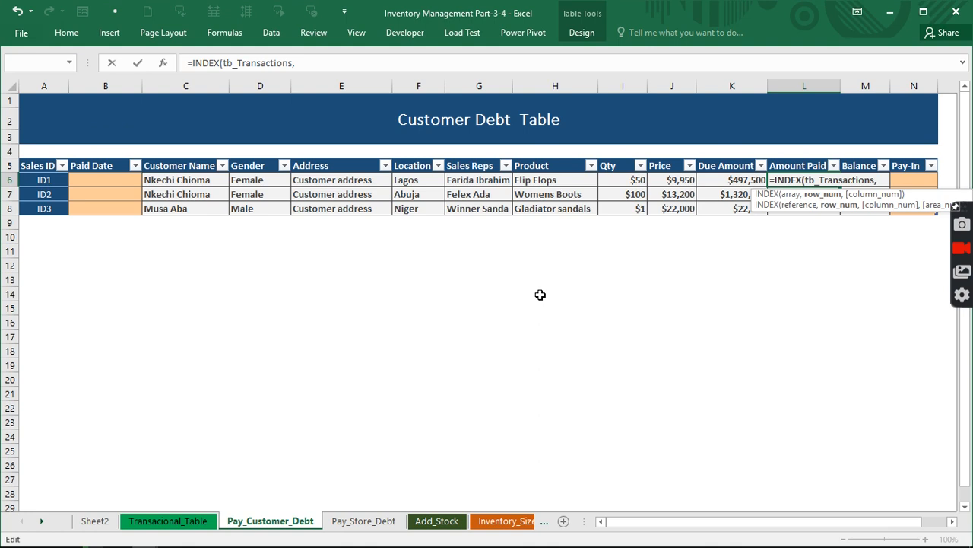
Add a row MATCH of the row's Sales ID against the transaction table's Sales ID column
text(mat)
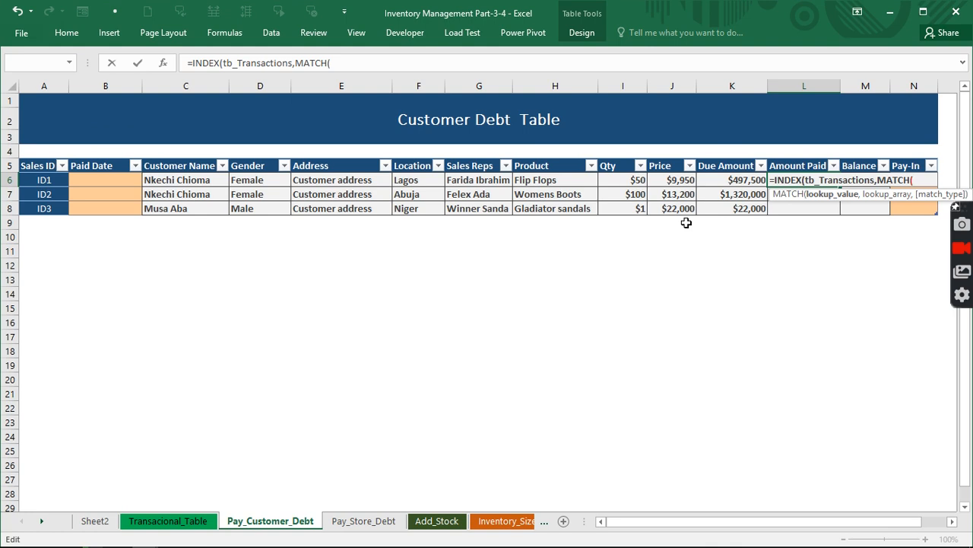
click(44, 179)
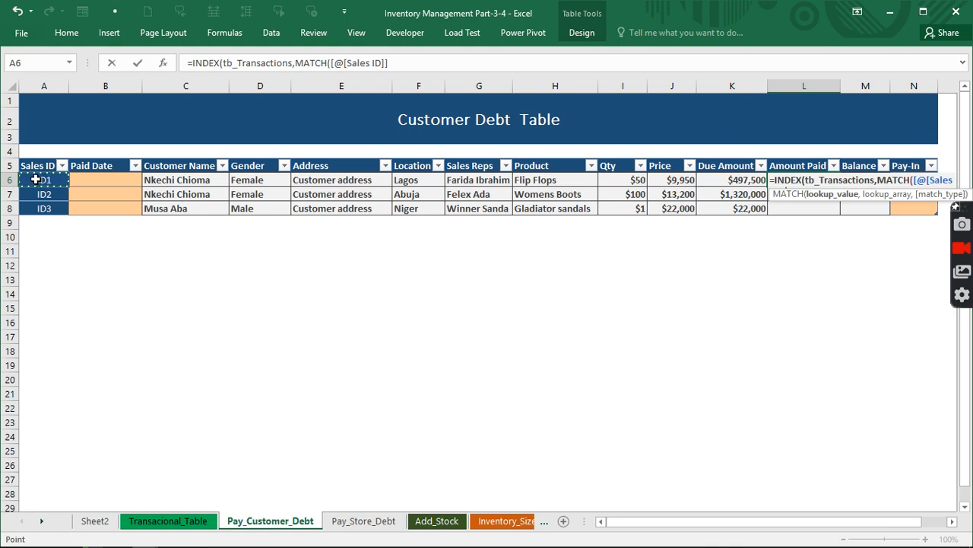
text(,)
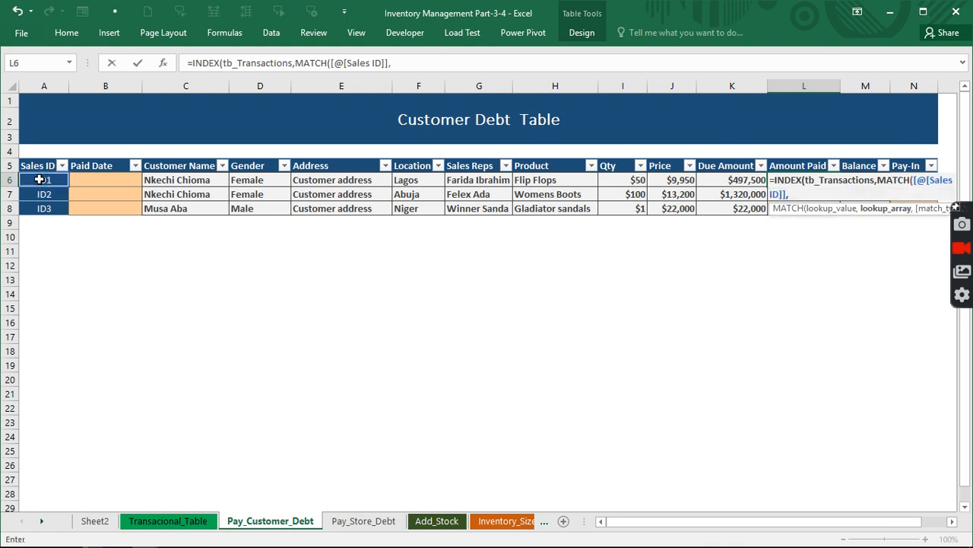
click(168, 521)
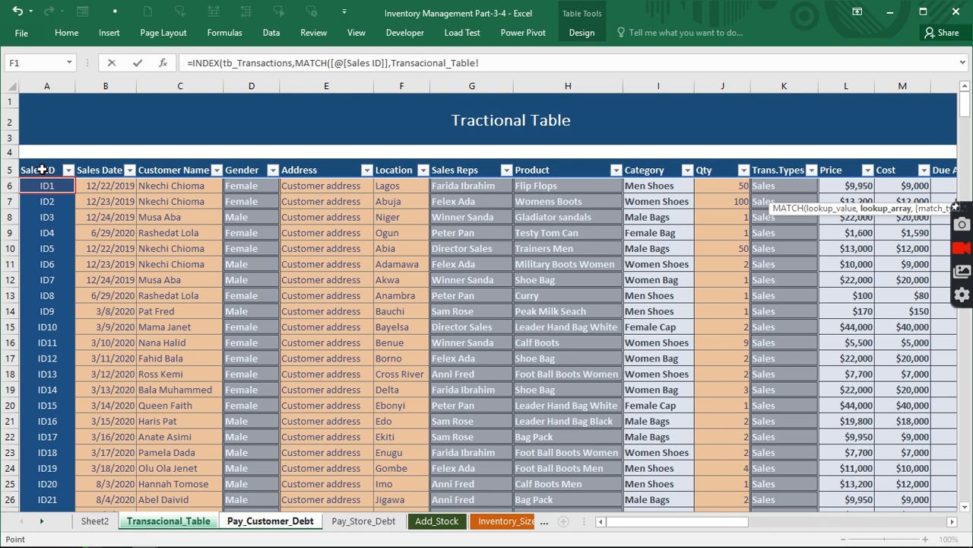
click(47, 169)
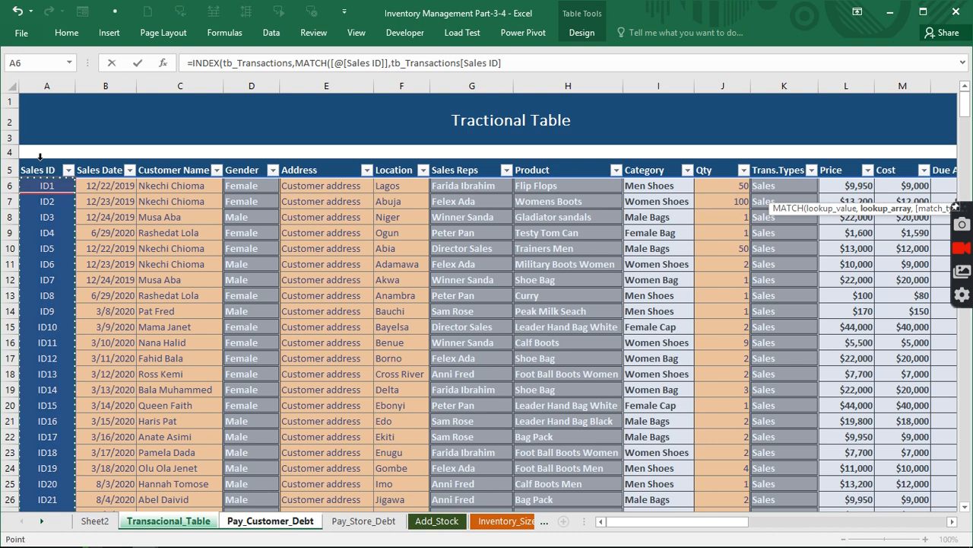
text(,0))
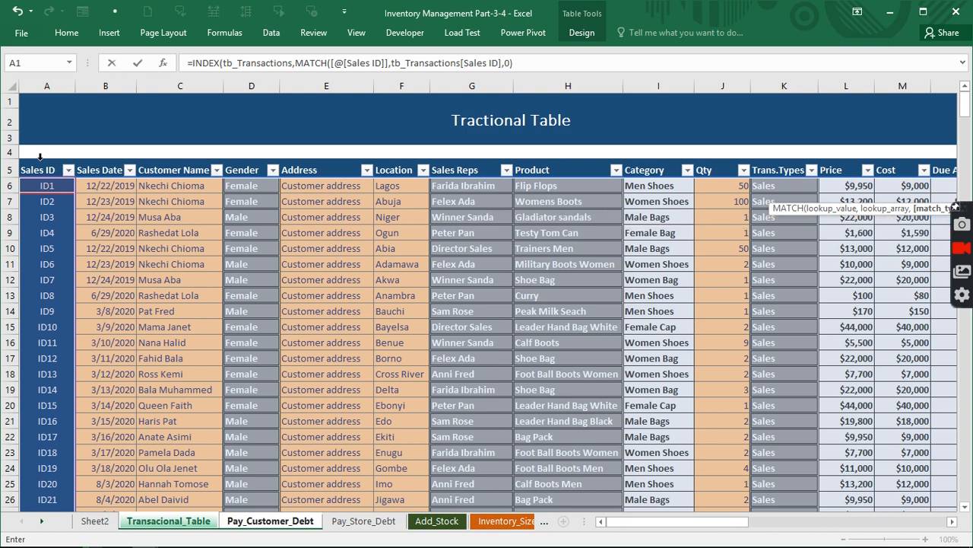
text(,)
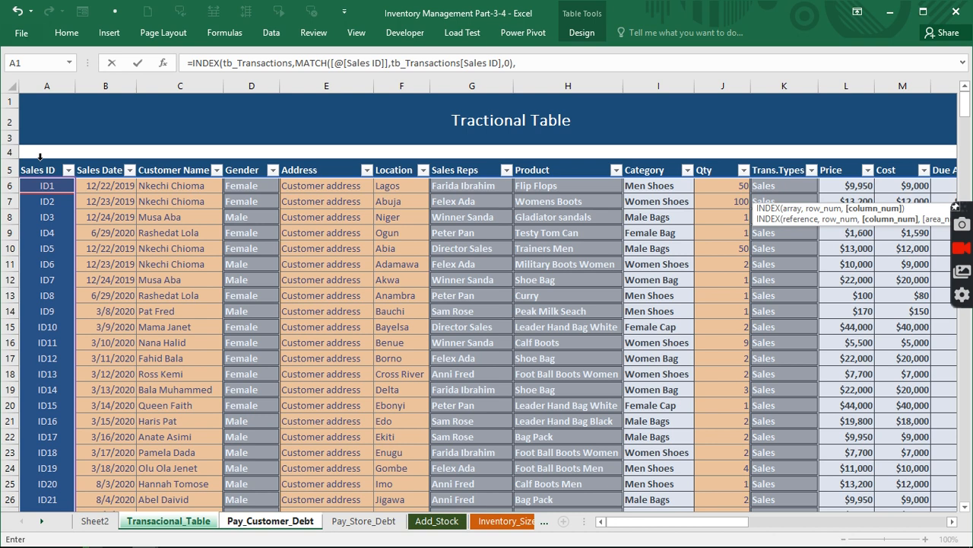
Finish with a column MATCH on the Amount Paid header using exact match 0
text(mat)
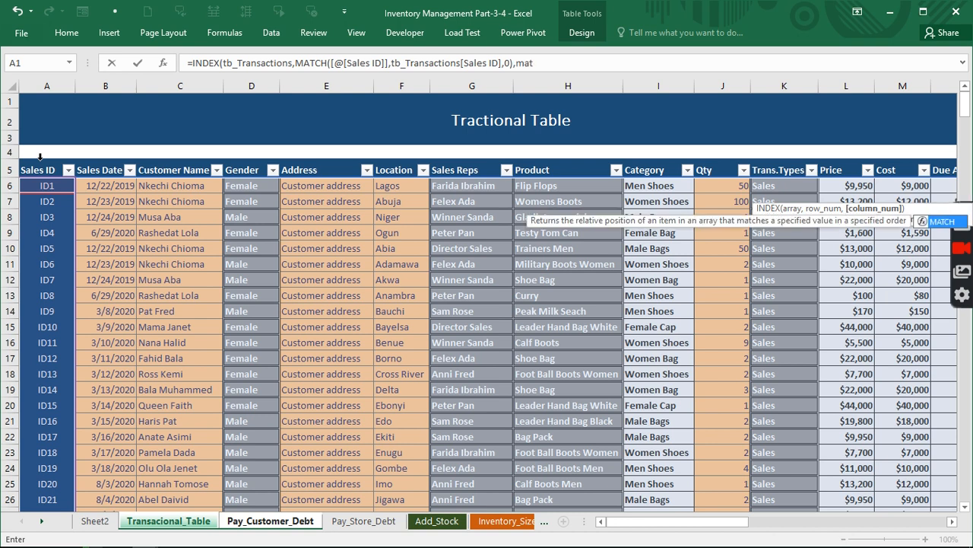
text(MATCH()
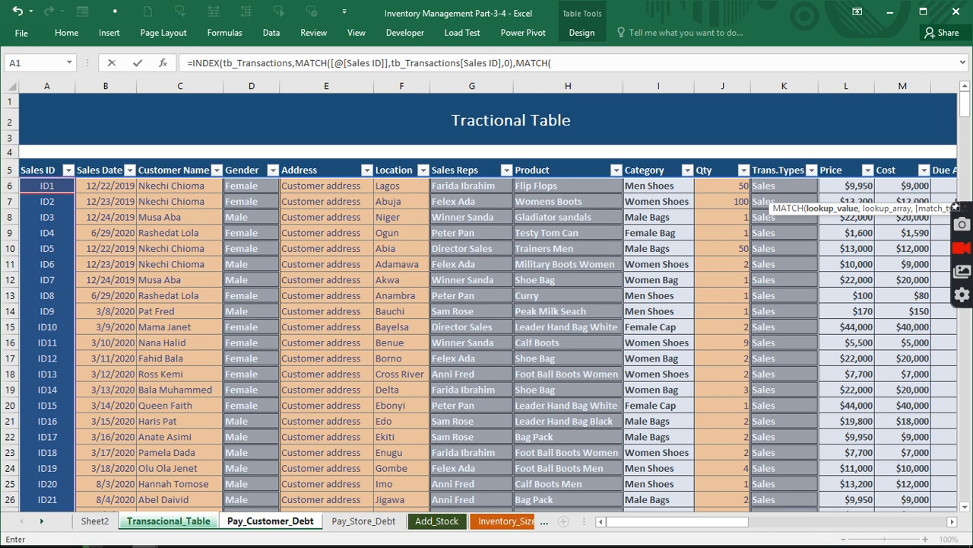
mouse_move(255, 525)
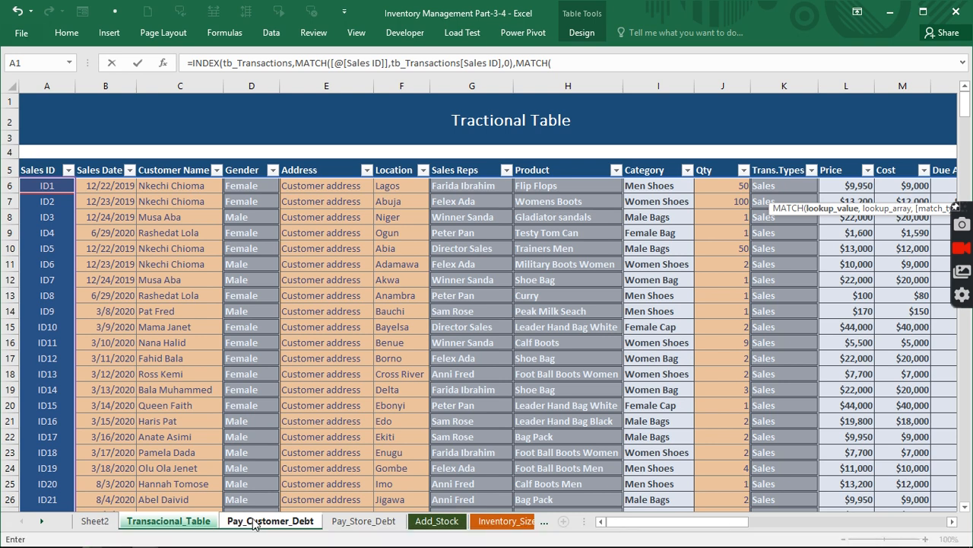
click(271, 521)
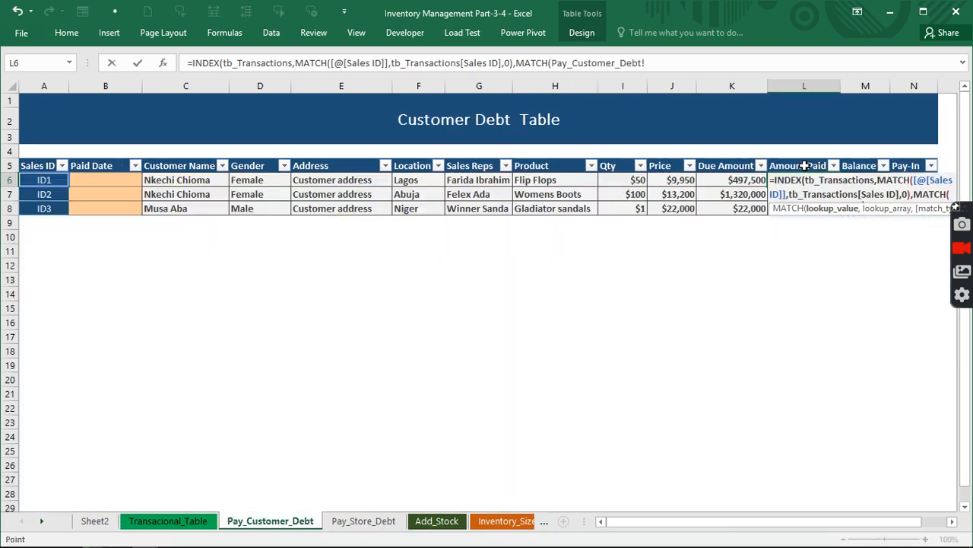
click(797, 165)
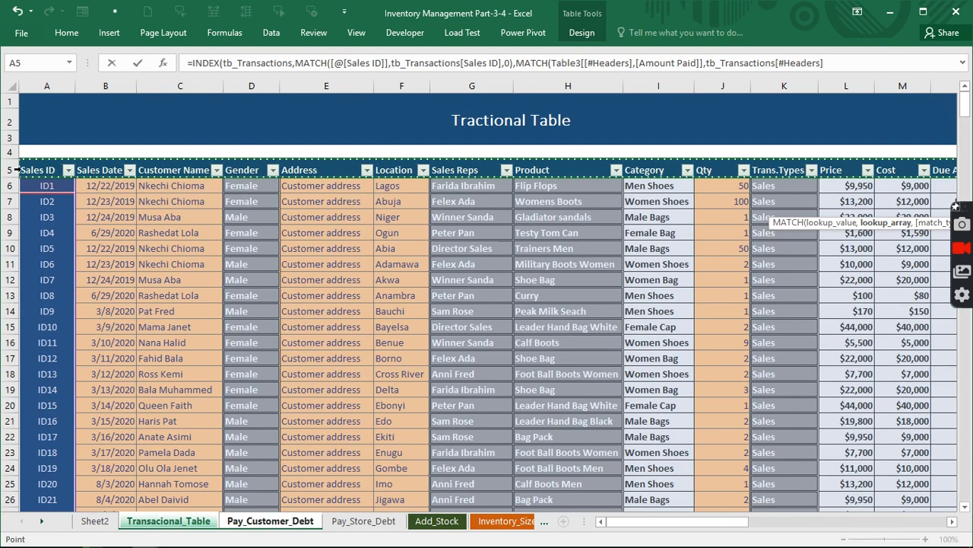
text(0)))
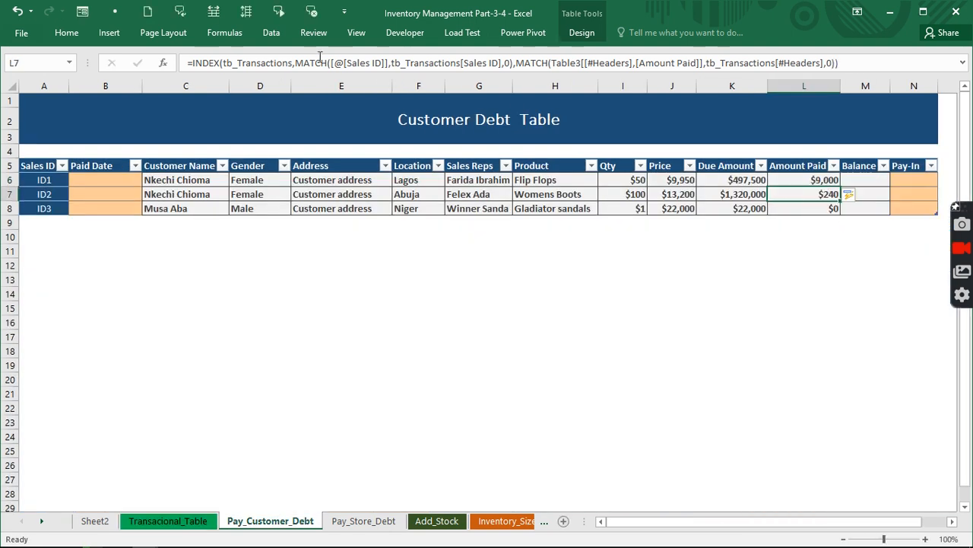
Copy the Amount Paid INDEX/MATCH formula into M6, pointing it at the Balance header
click(804, 180)
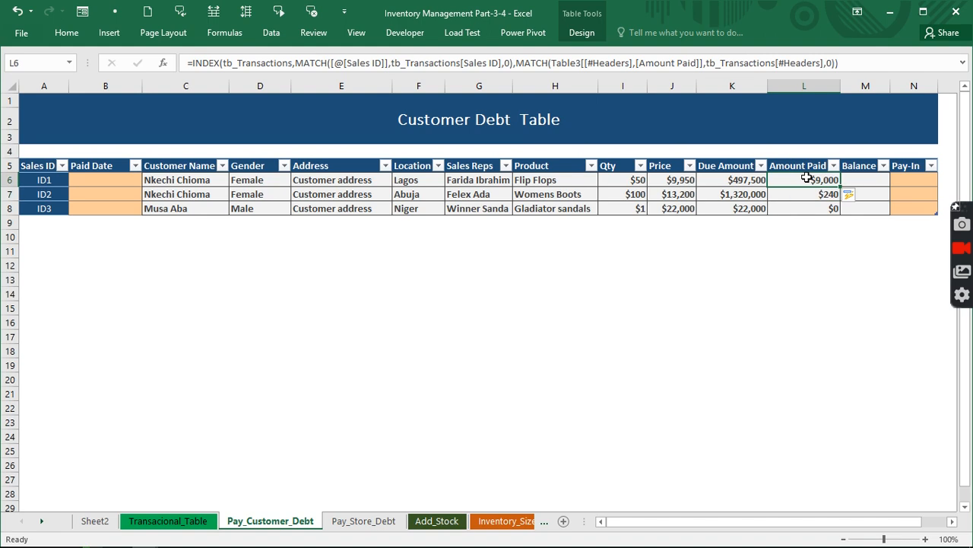
click(866, 180)
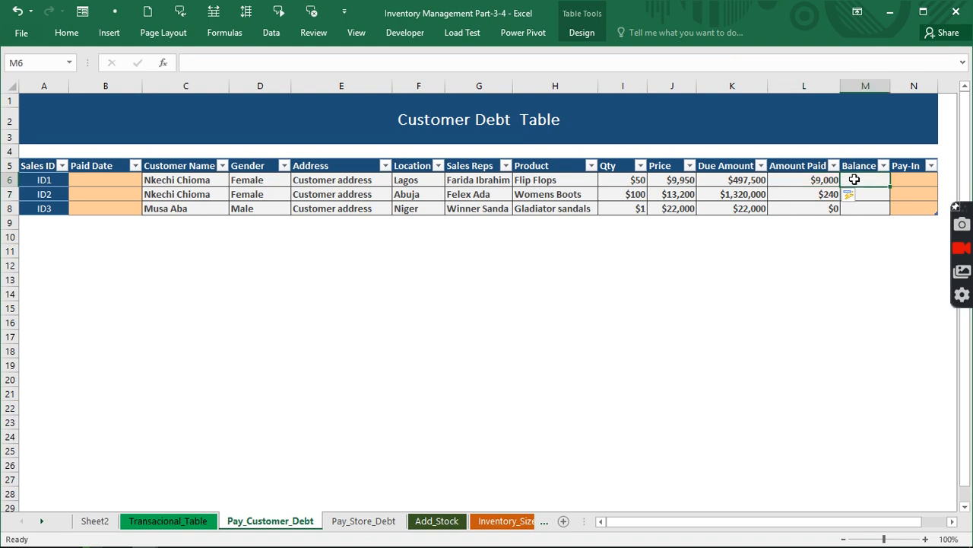
click(804, 180)
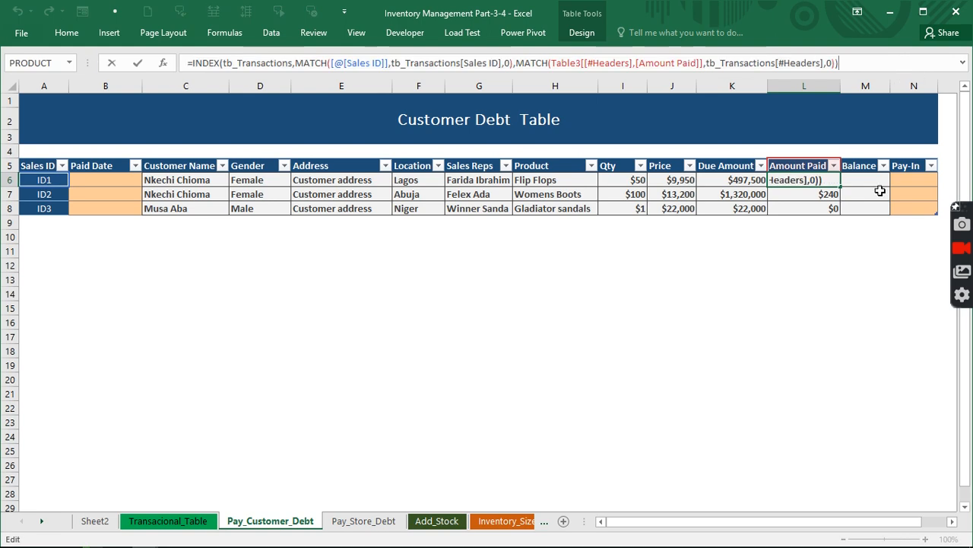
key(enter)
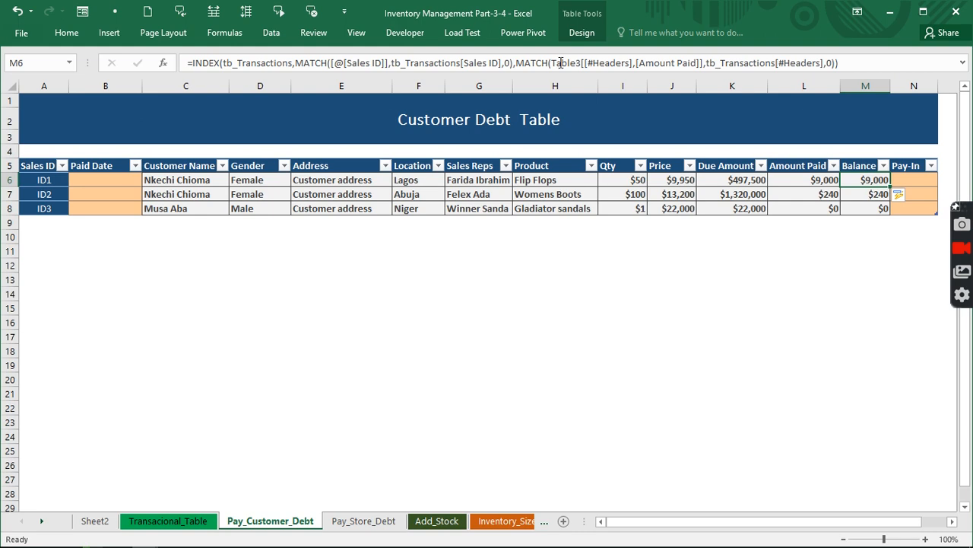
mouse_move(552, 62)
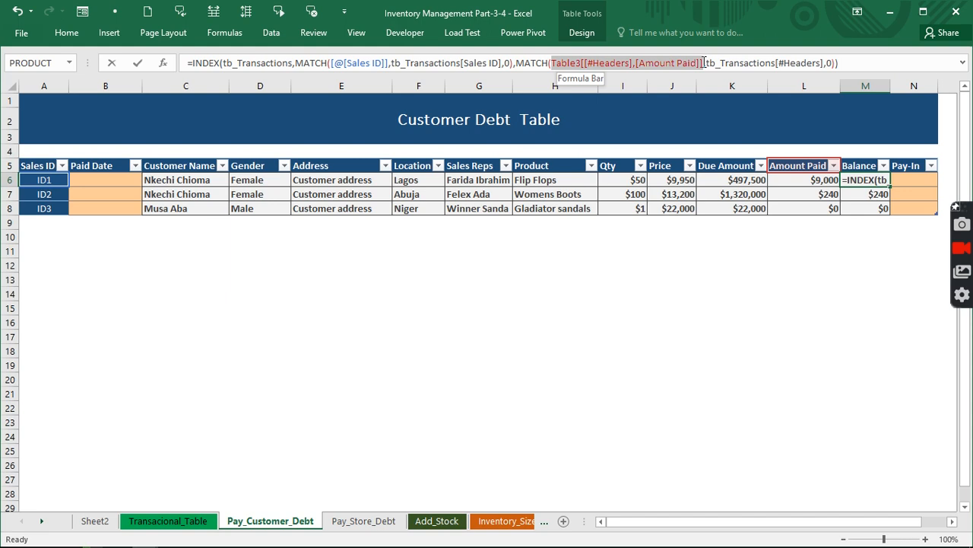
click(857, 165)
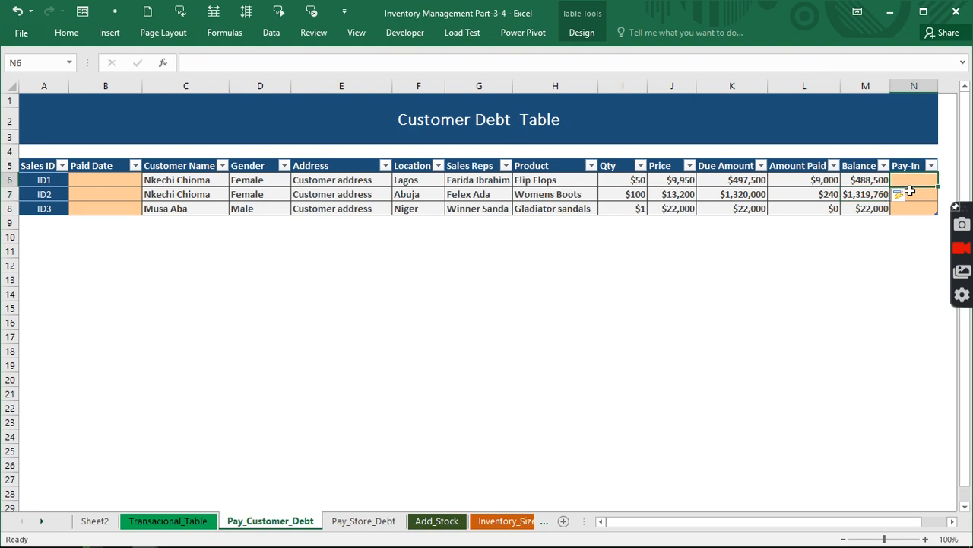
click(913, 180)
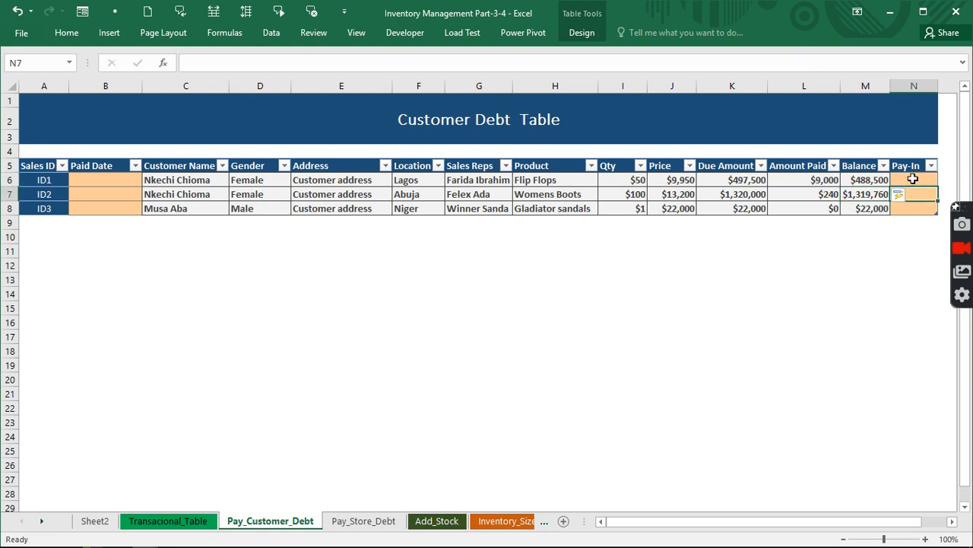
text(112)
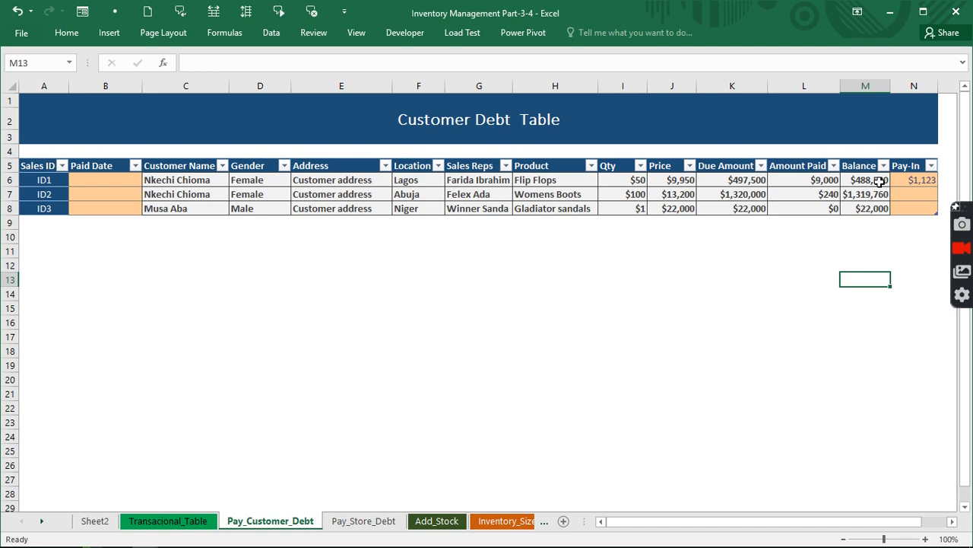
click(923, 180)
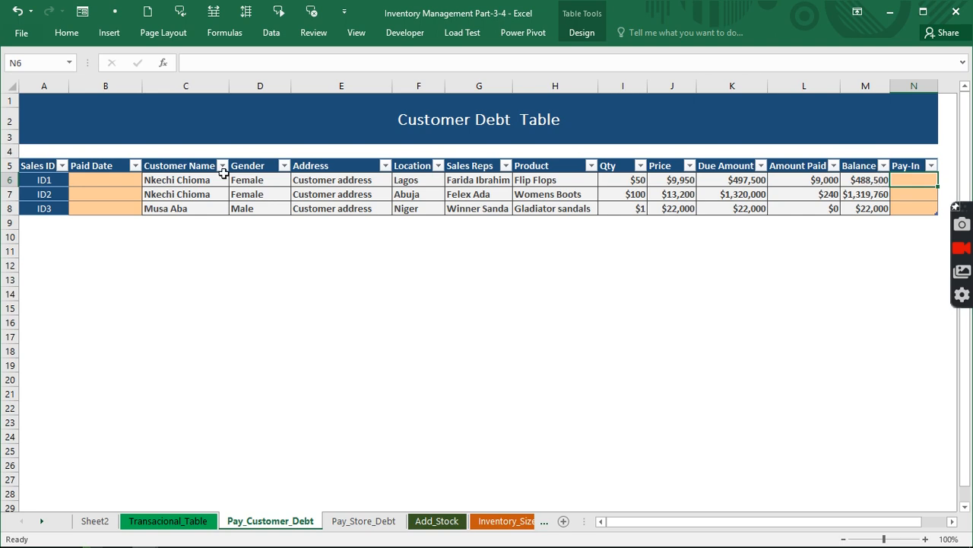
click(168, 521)
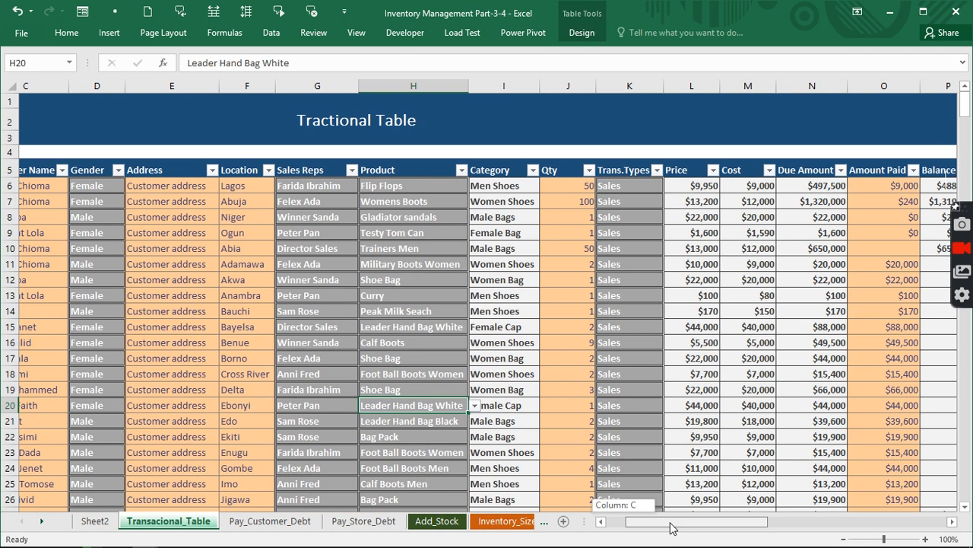
Enter a SUMIF in Q6 totalling Customer Debt Pay-In amounts by Sales ID
scroll(right, 3)
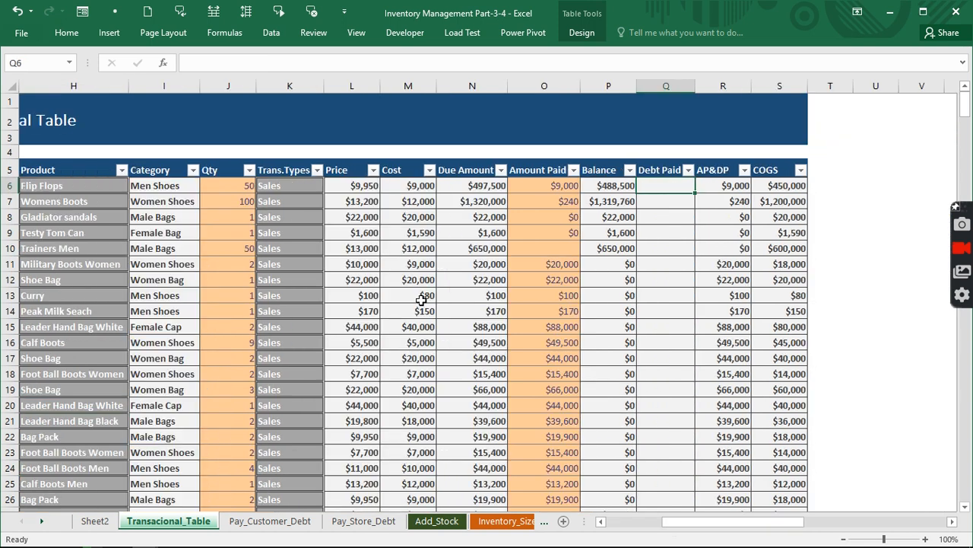
text(=sum)
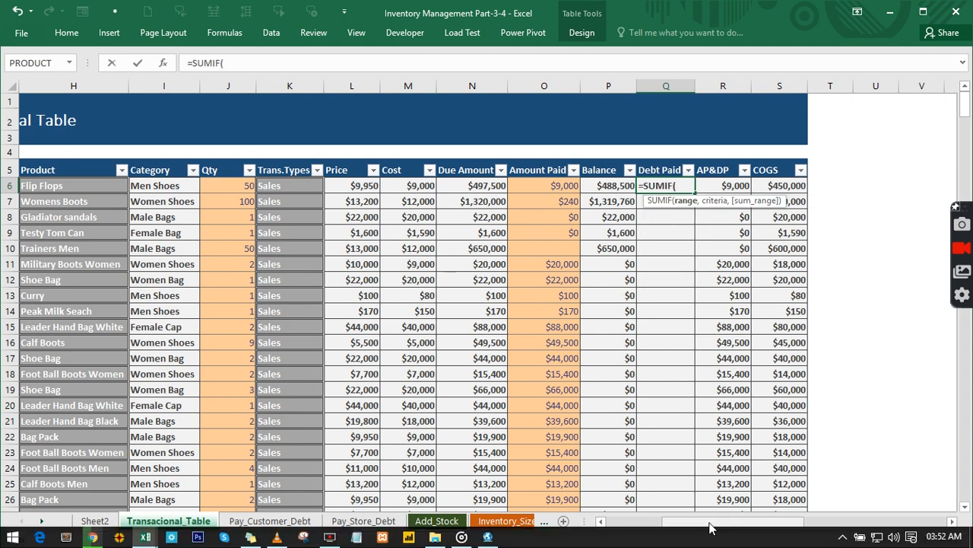
scroll(left, 3)
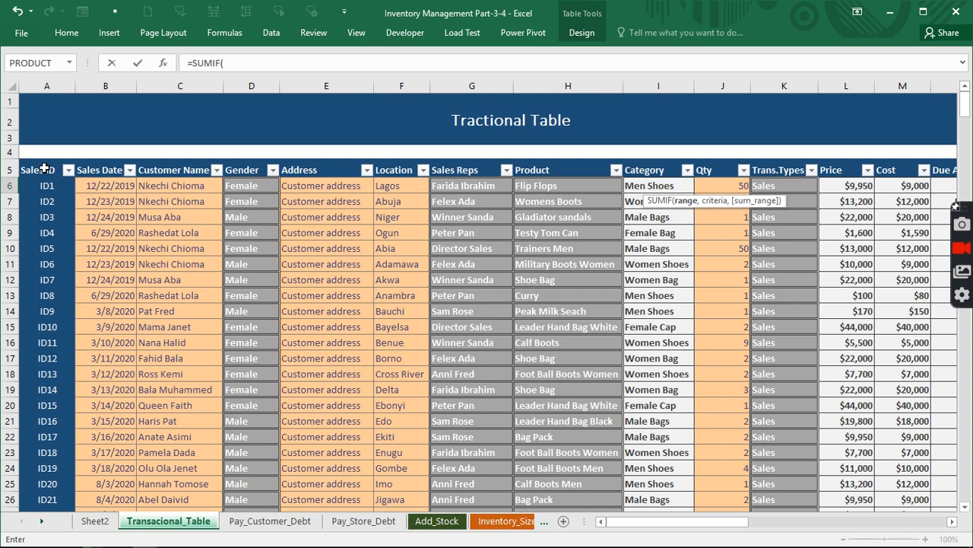
click(47, 169)
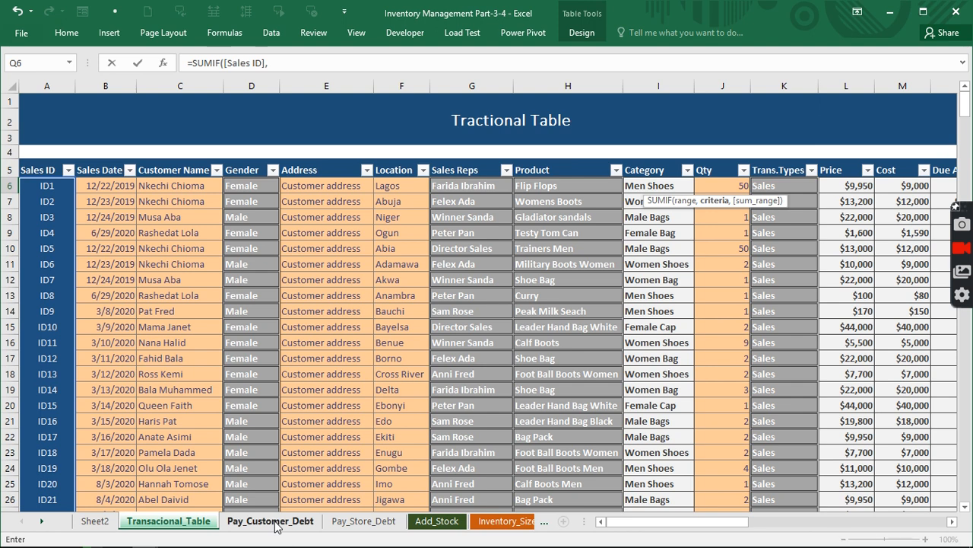
click(270, 521)
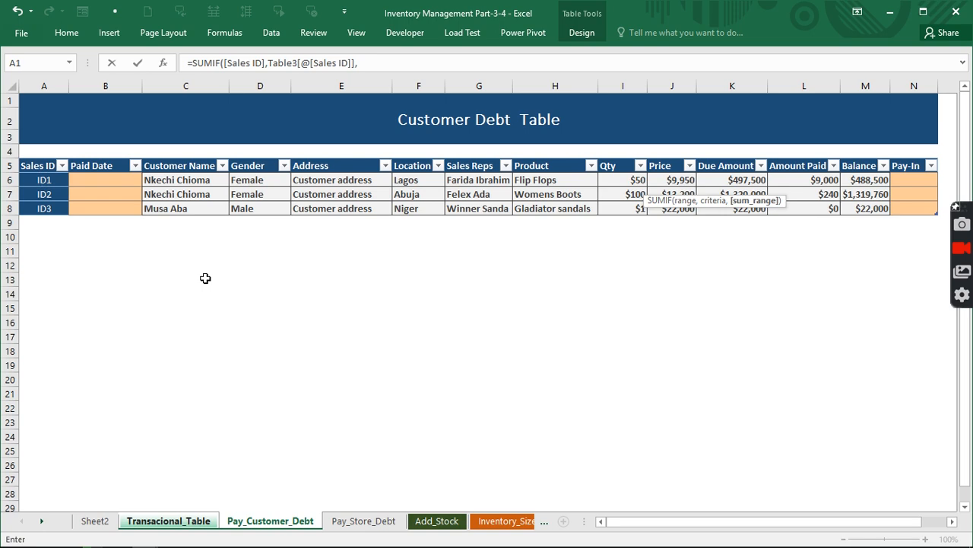
mouse_move(947, 149)
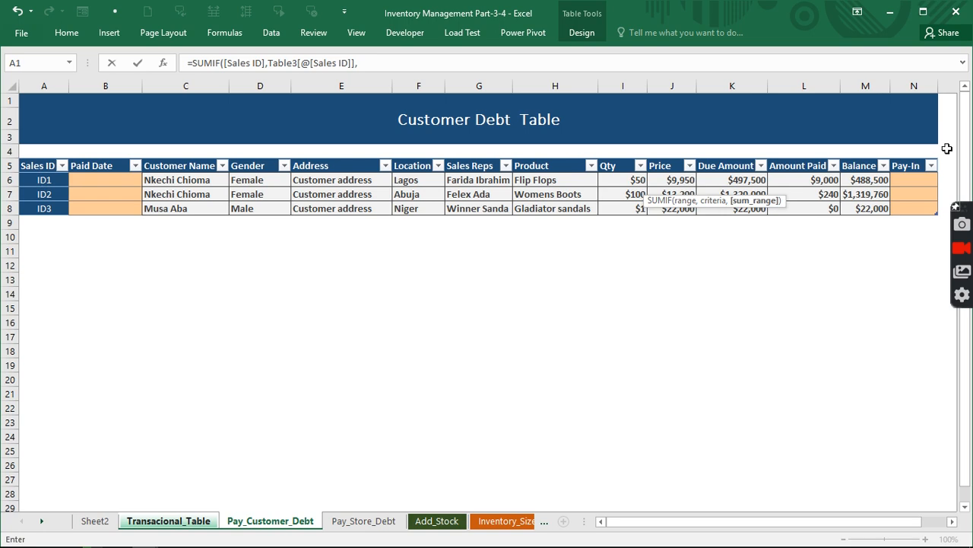
click(913, 179)
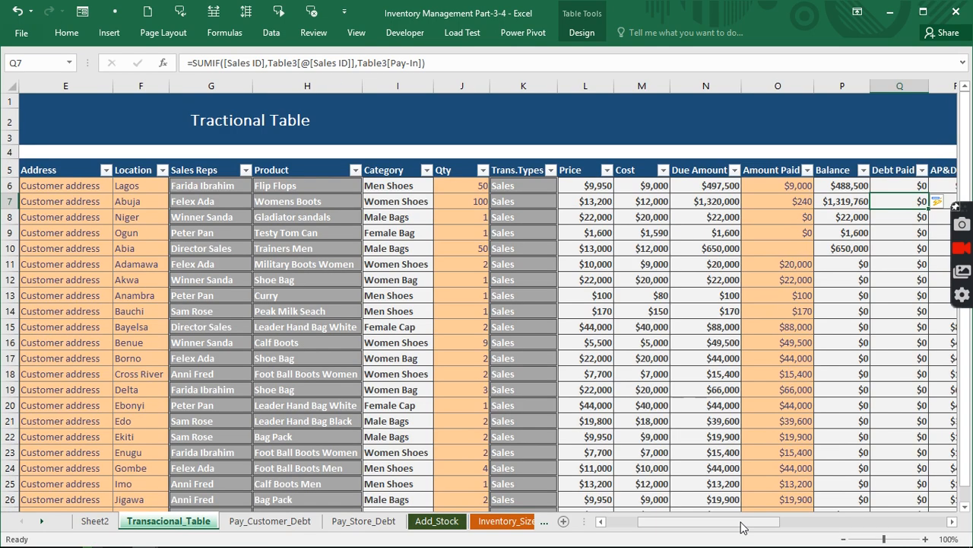
scroll(right, 3)
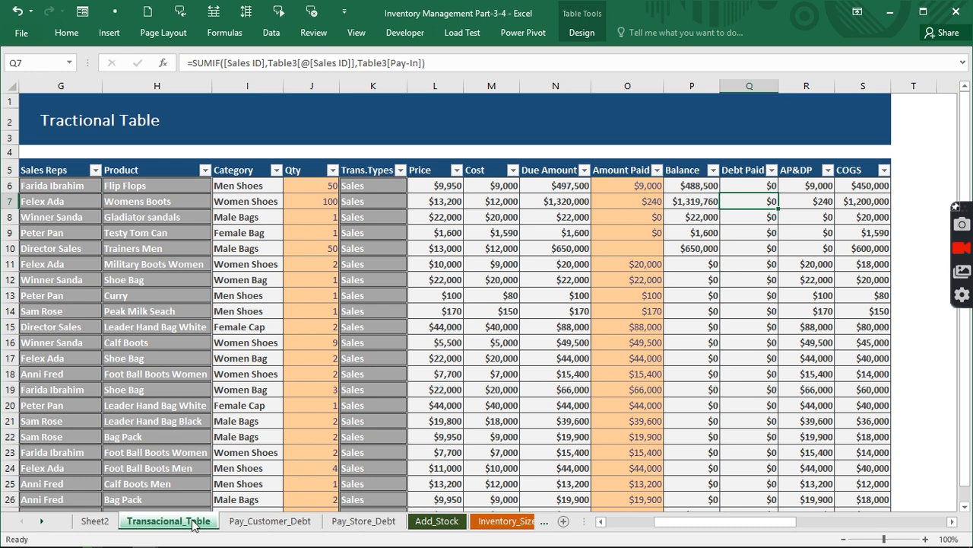
click(270, 521)
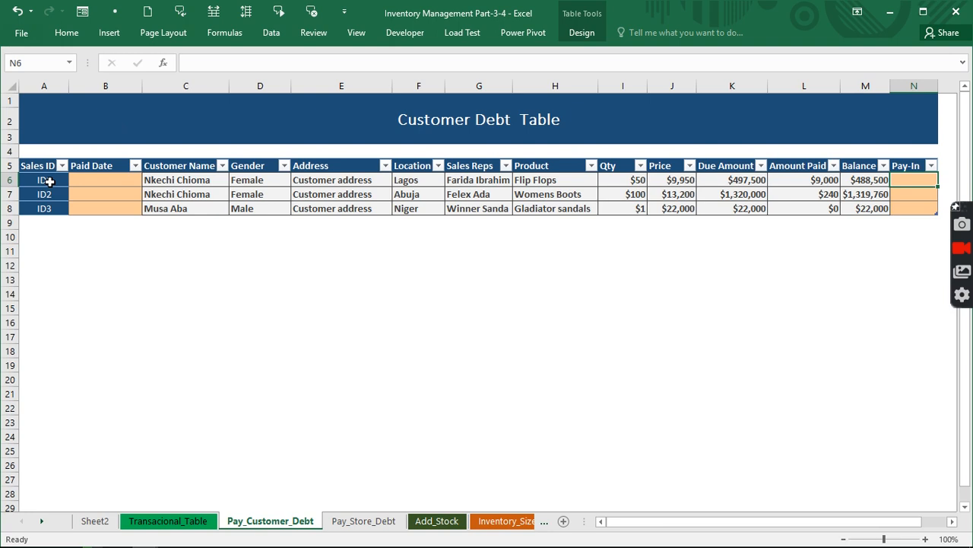
click(865, 180)
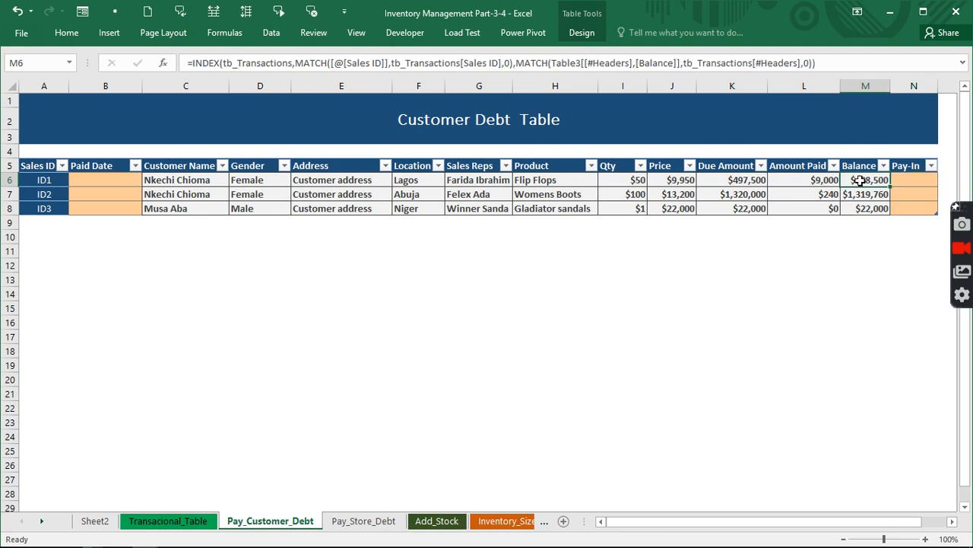
click(732, 179)
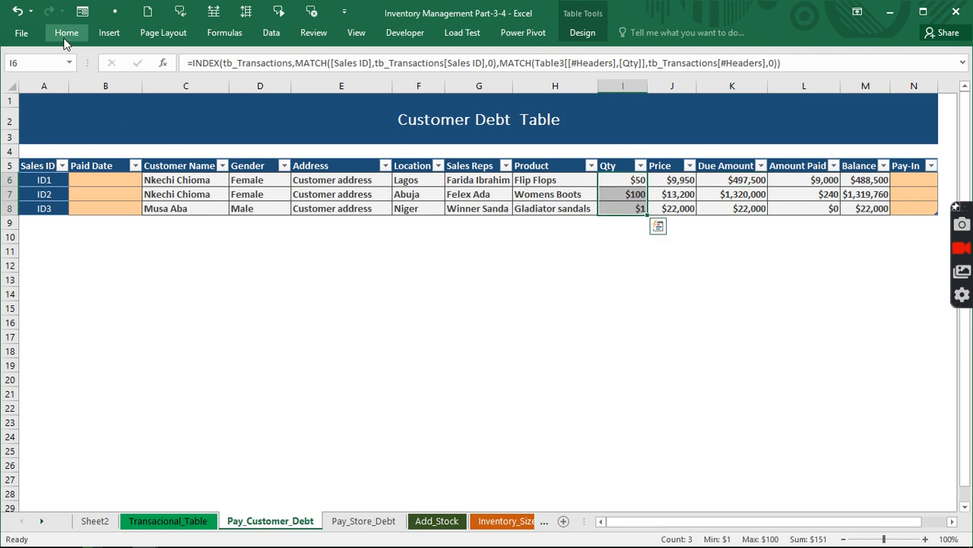
click(66, 32)
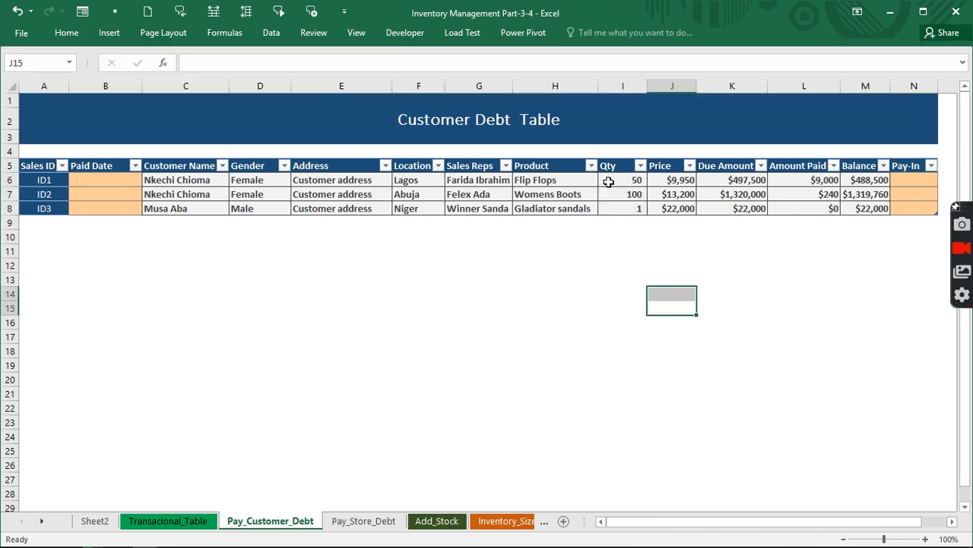
click(622, 180)
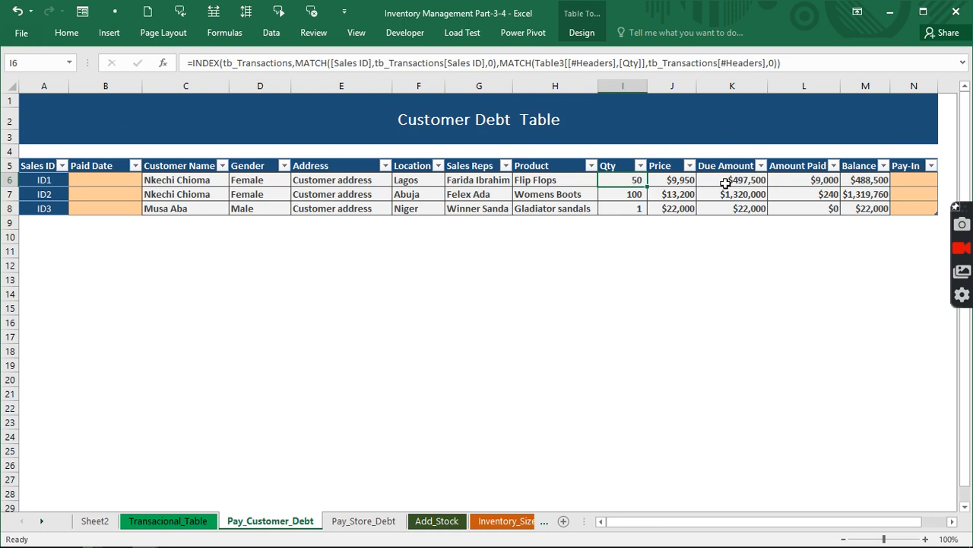
click(672, 180)
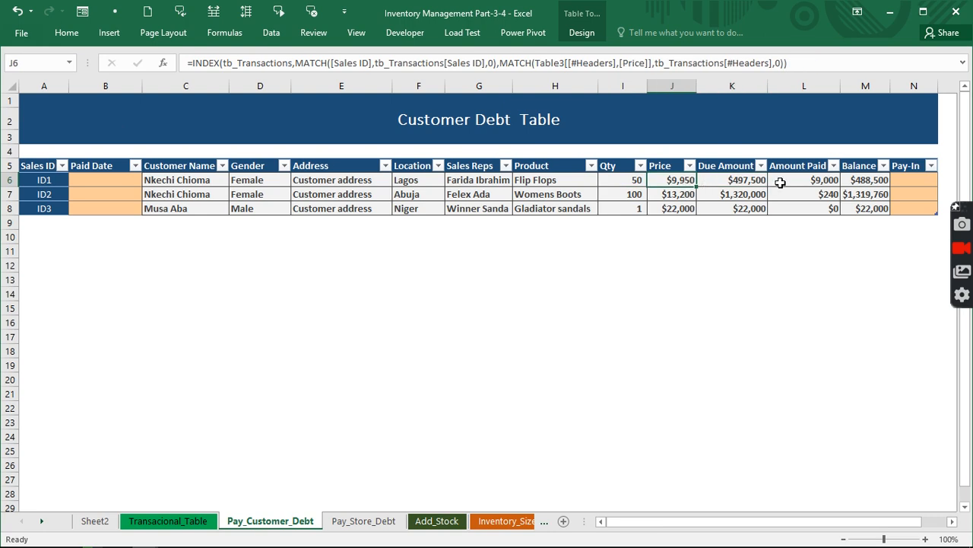
click(804, 180)
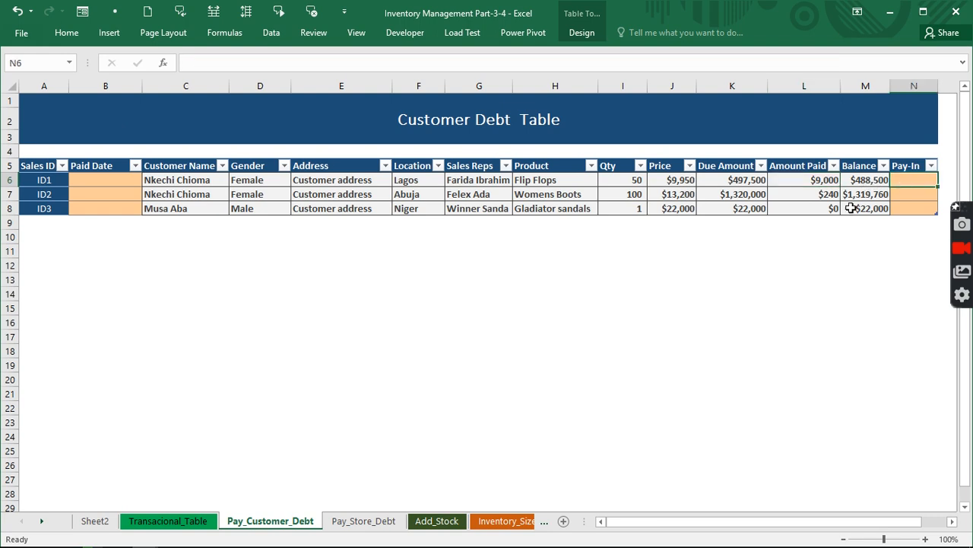
Enter Pay-In 400,000 for ID1 and 1,000,000 for ID2, checking Debt Paid after each
text(400000)
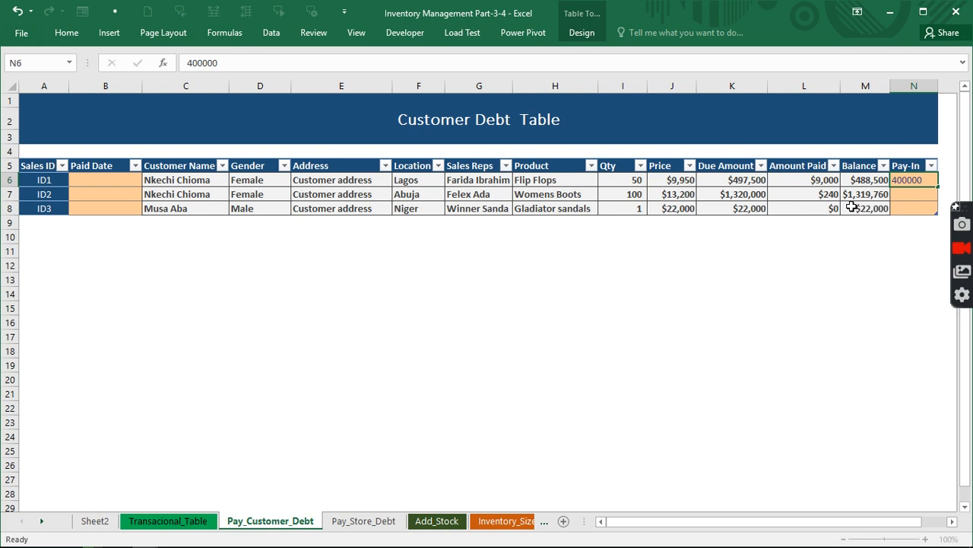
key(enter)
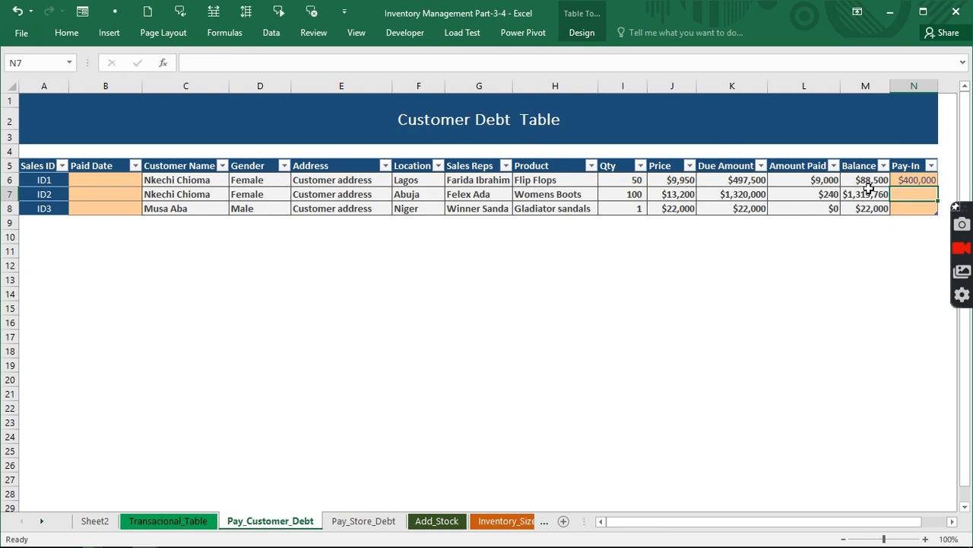
mouse_move(869, 188)
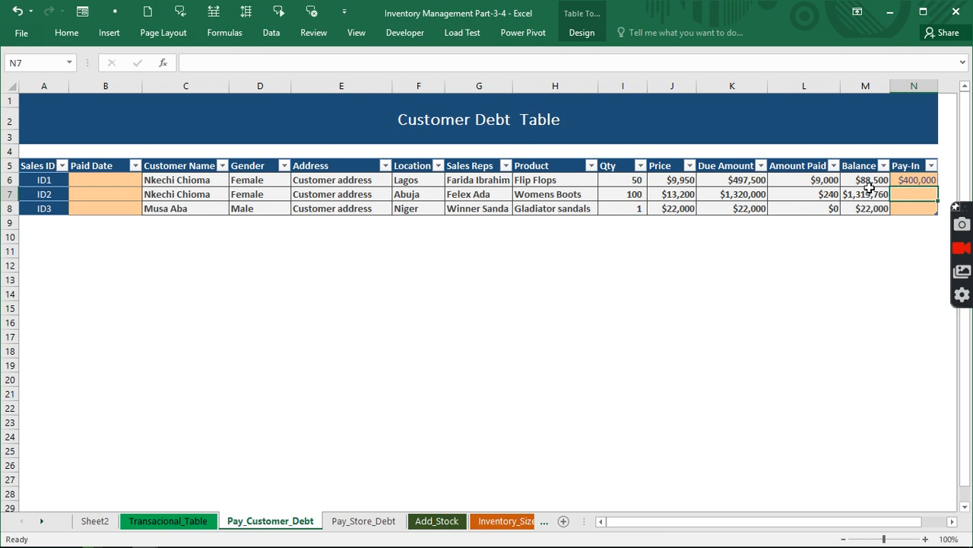
click(168, 521)
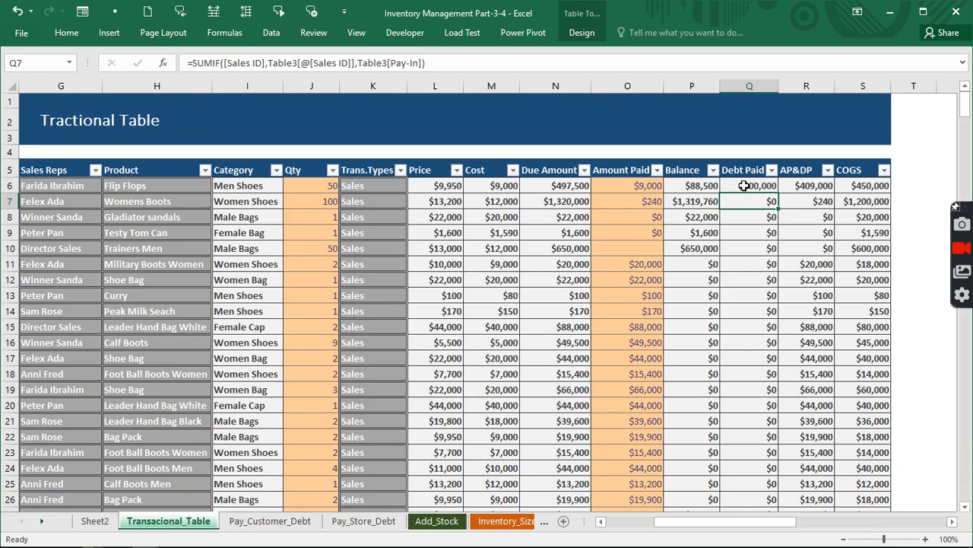
click(270, 521)
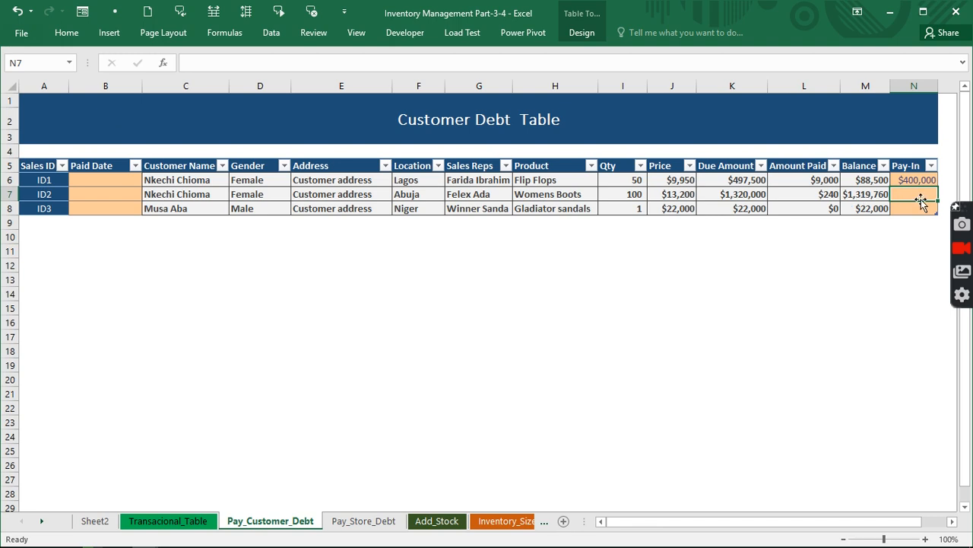
text(100)
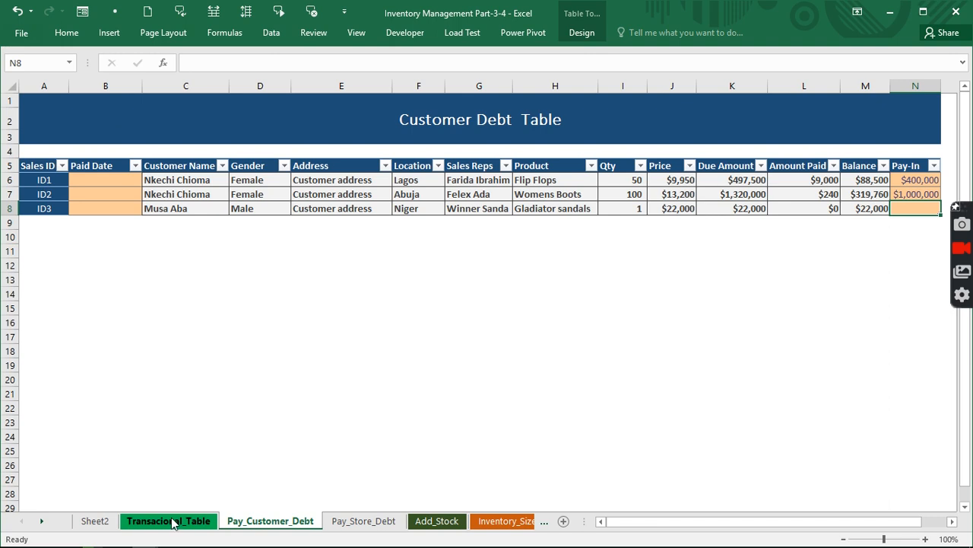
click(168, 520)
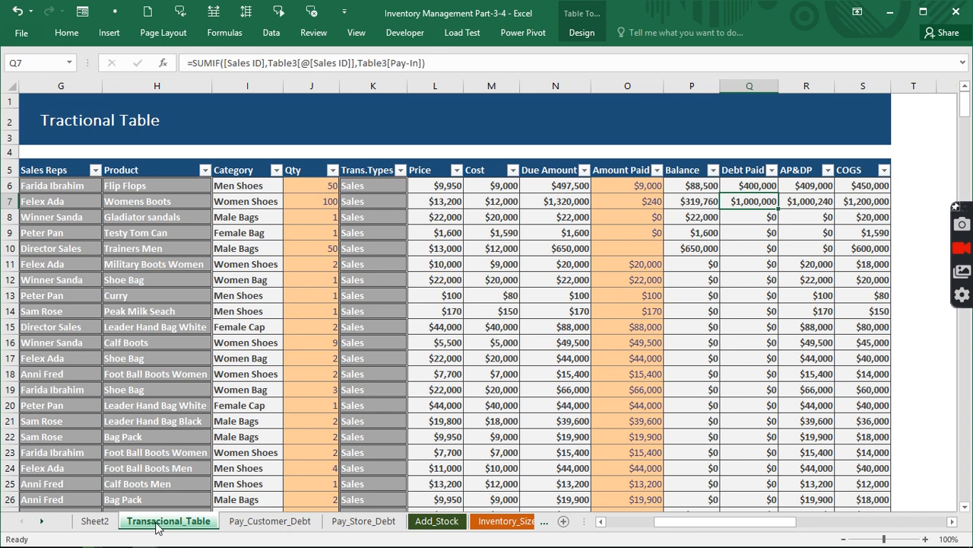
click(270, 521)
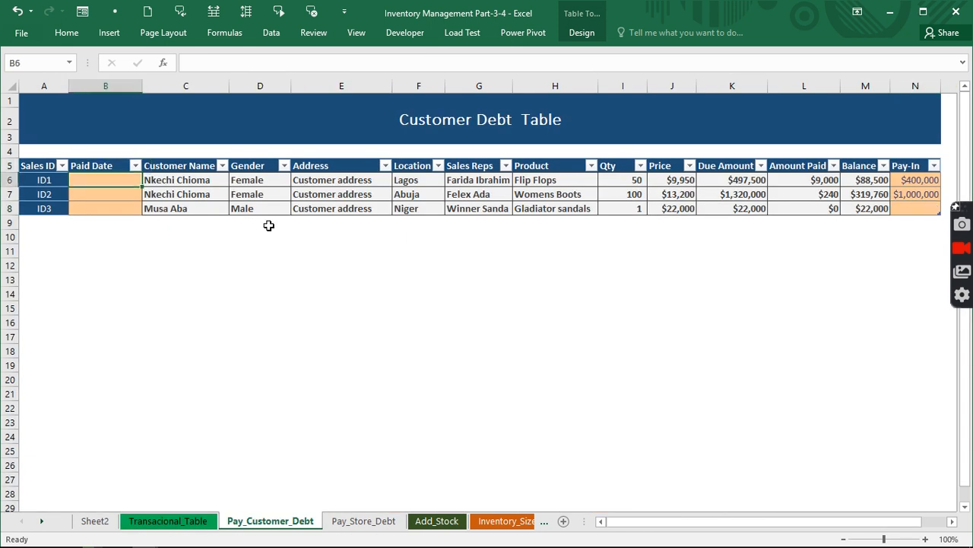
Enter Paid Dates 1/1/2020, 2/1/2020 and 12/2/2020 for ID1–ID3
text(1/1/)
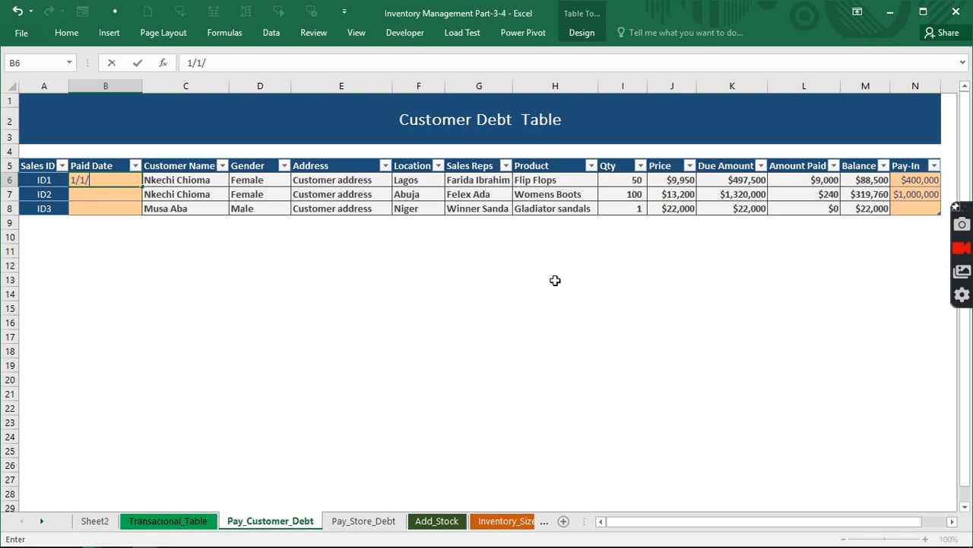
text(2020)
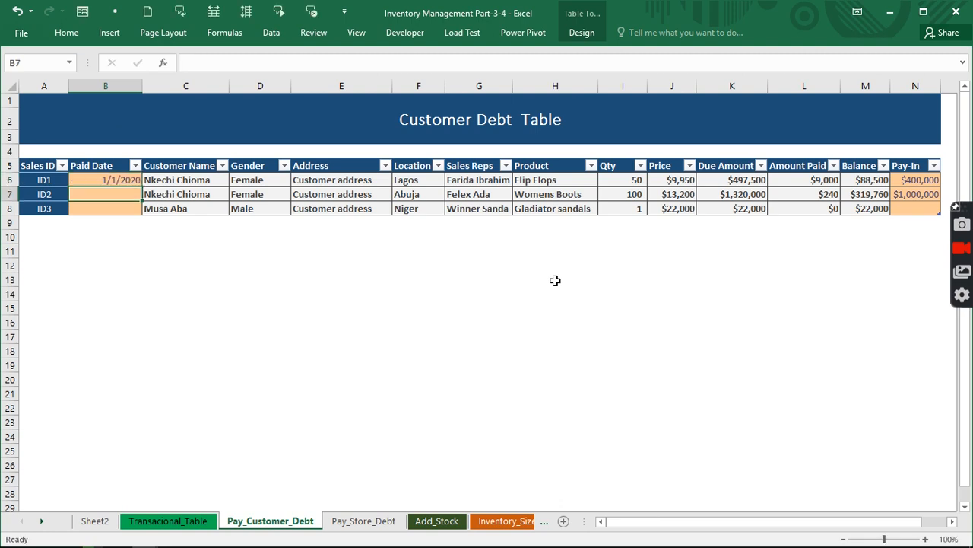
text(2/1/2)
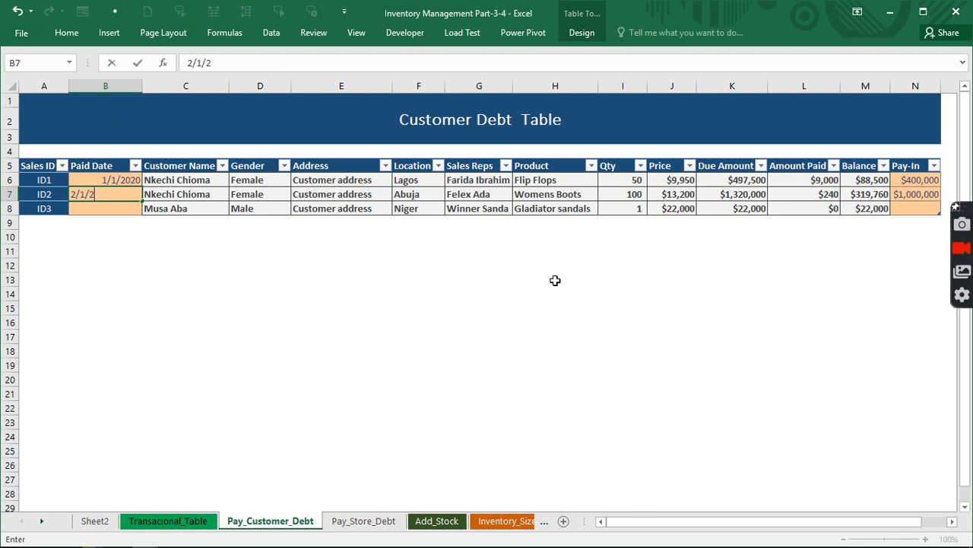
text(020)
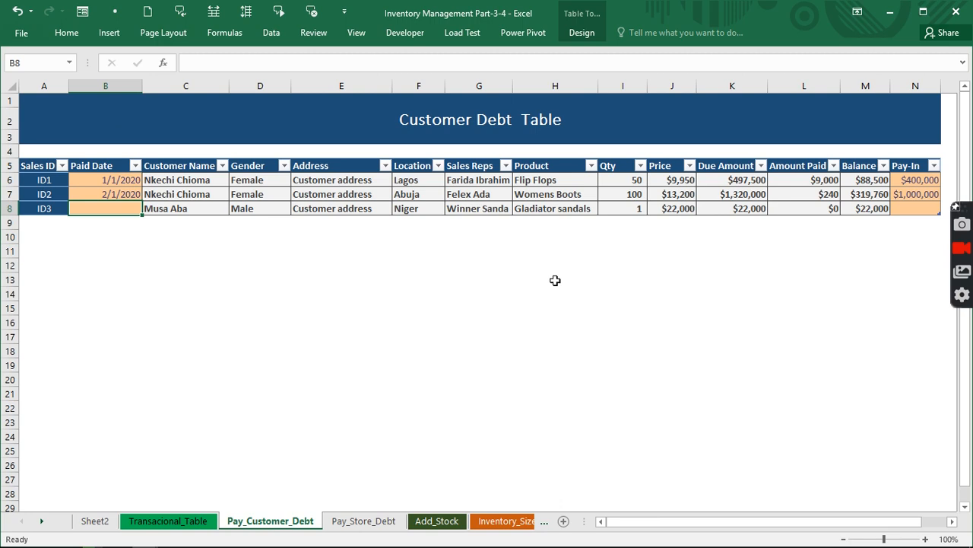
text(12/2/2)
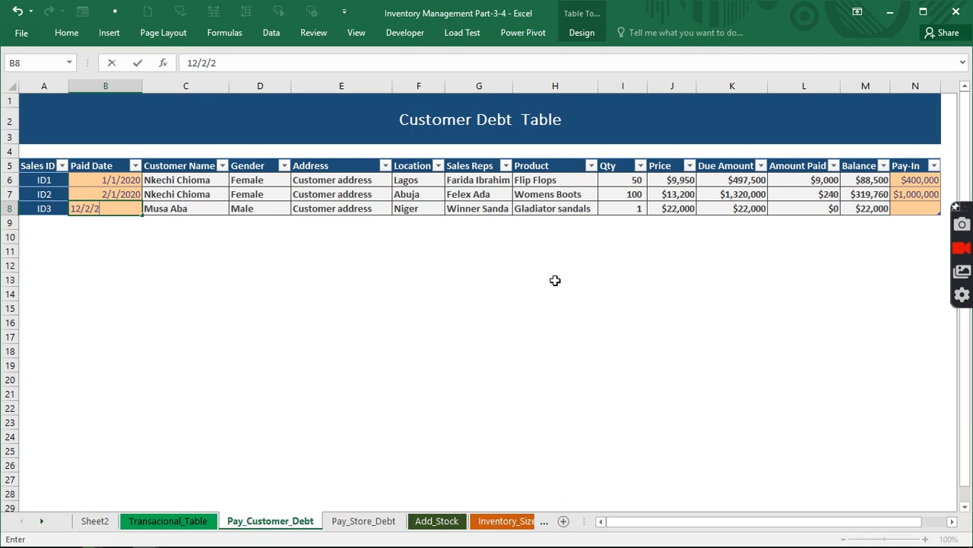
text(0)
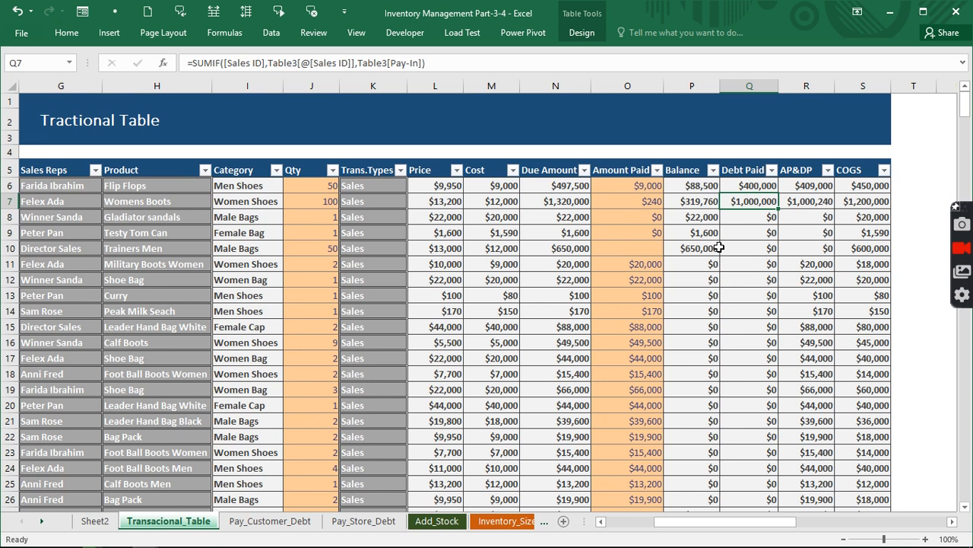
Check ID5's Balance formula, then start an ID5 row in the Customer Debt table
click(691, 248)
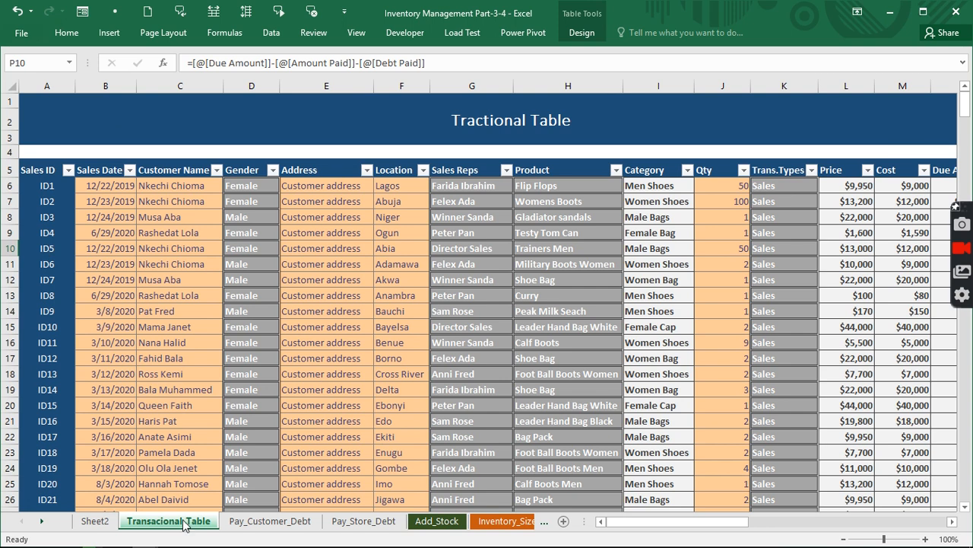
click(270, 521)
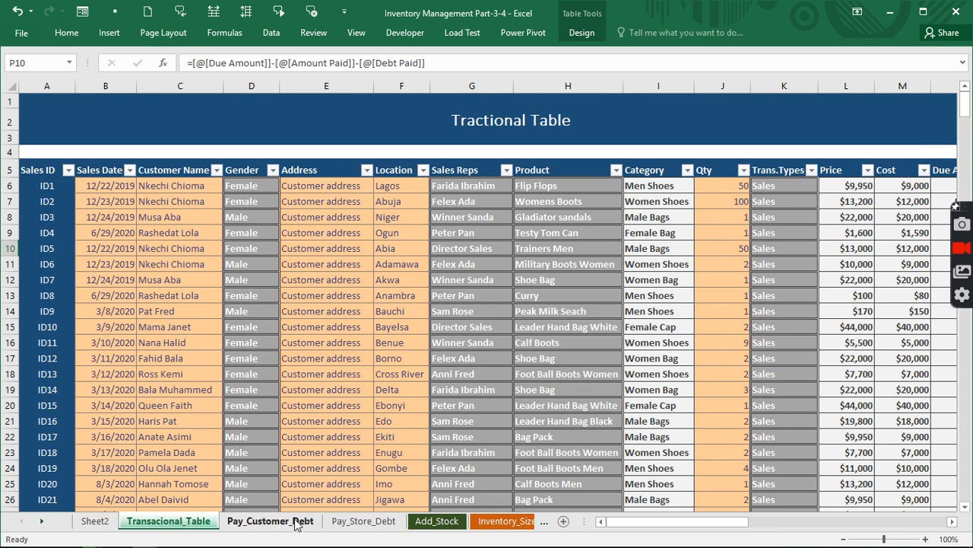
click(270, 521)
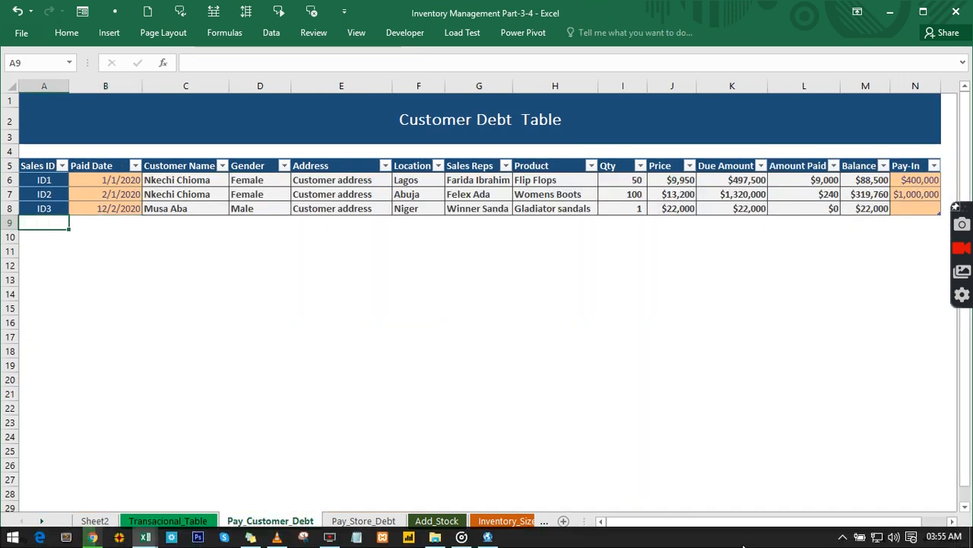
text(ID5)
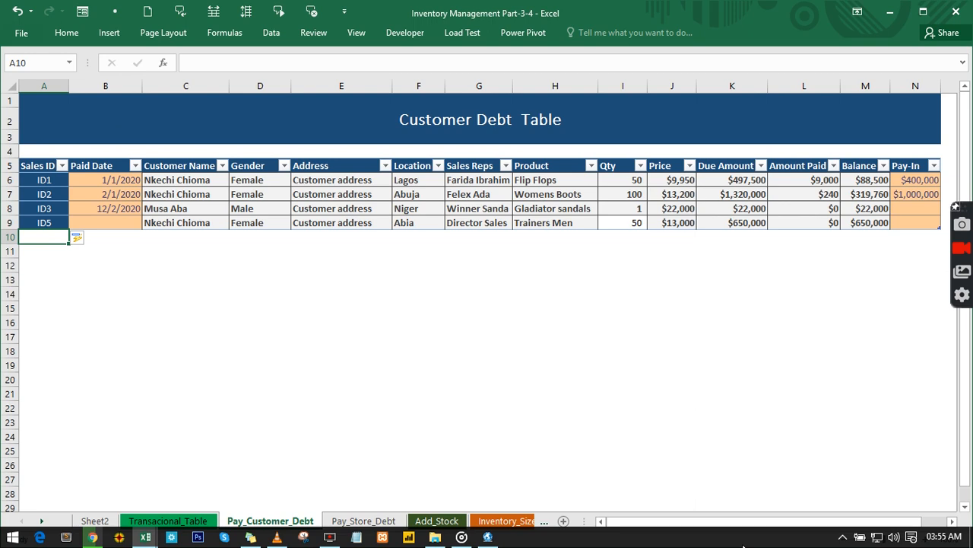
mouse_move(618, 480)
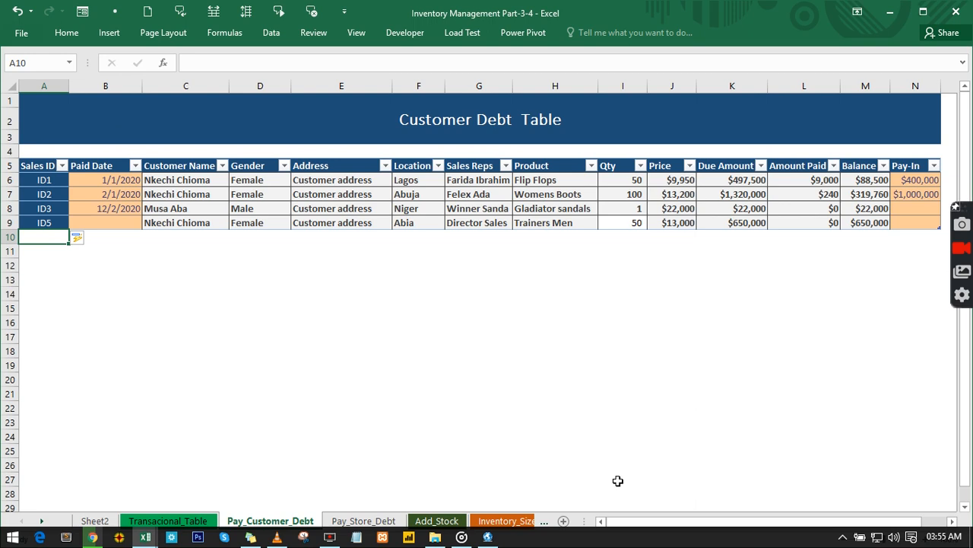
Switch to the Pay_Store_Debt sheet with its empty Store Debt Table
click(363, 521)
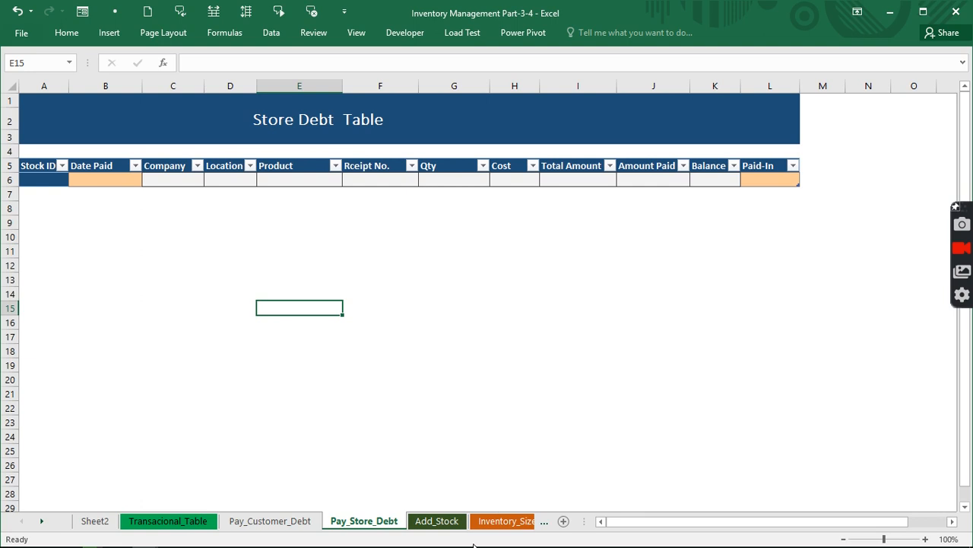
mouse_move(363, 323)
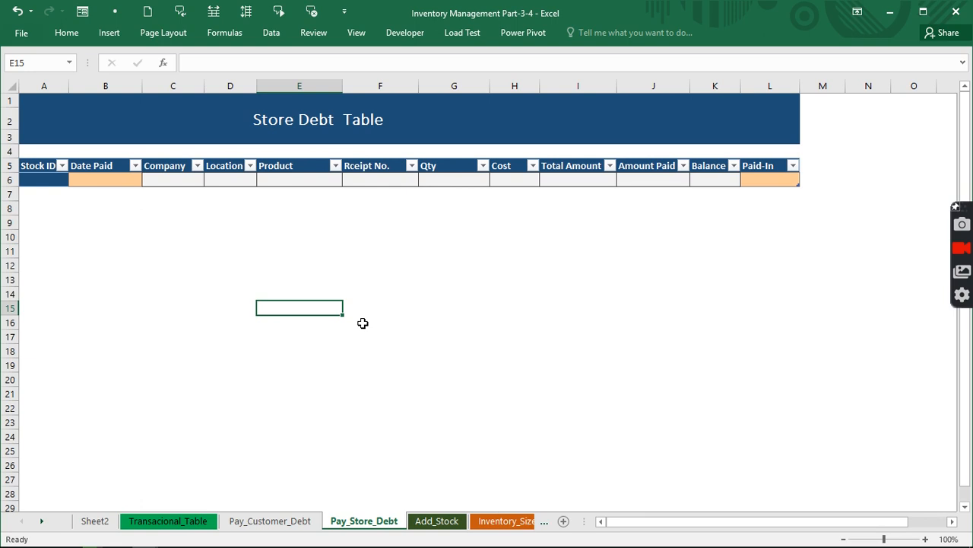